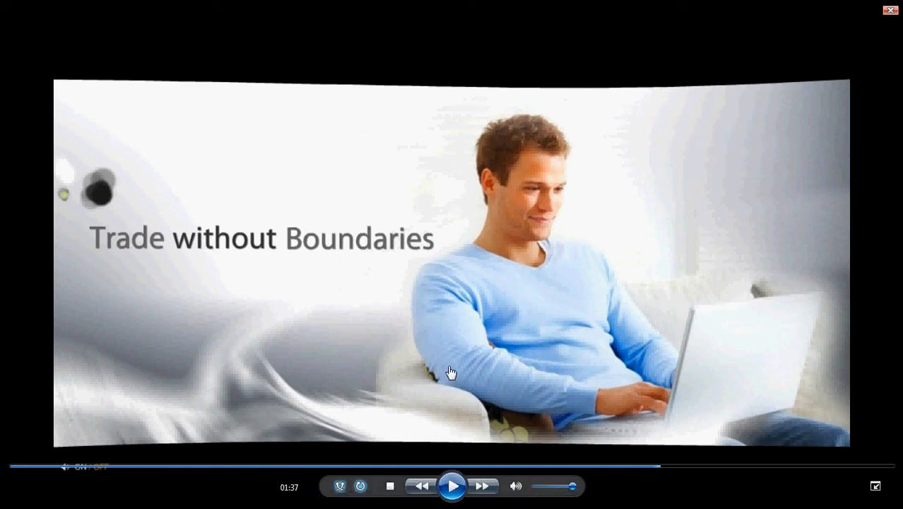
- Switch the SembMar tracker to View 2 with the price-level table beside the distribution chart
click(452, 486)
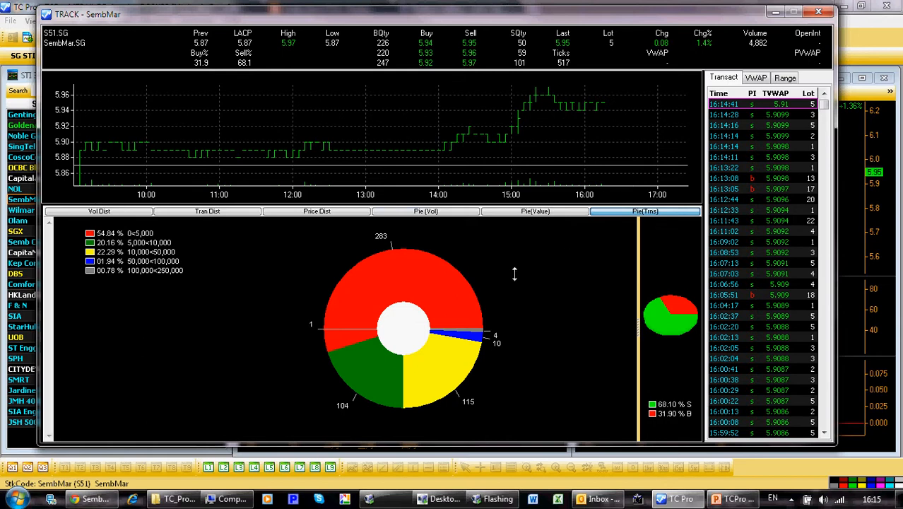
right_click(514, 275)
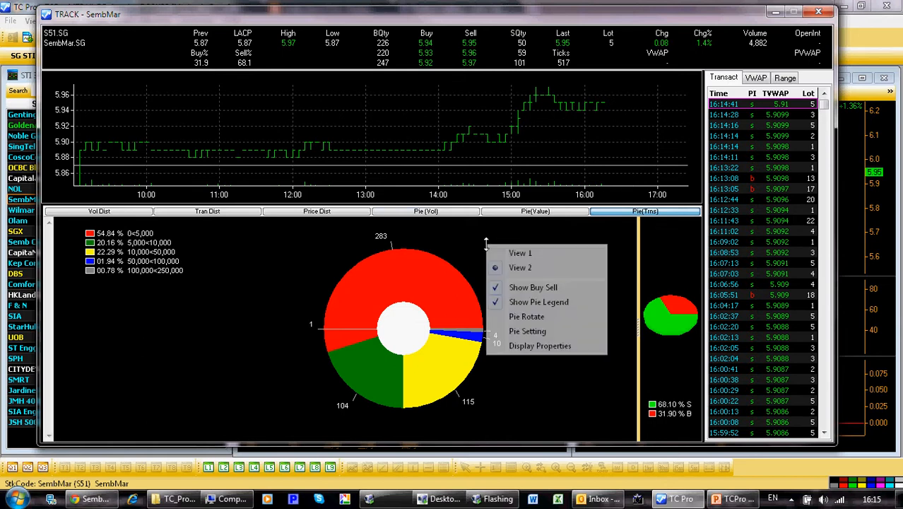
click(99, 210)
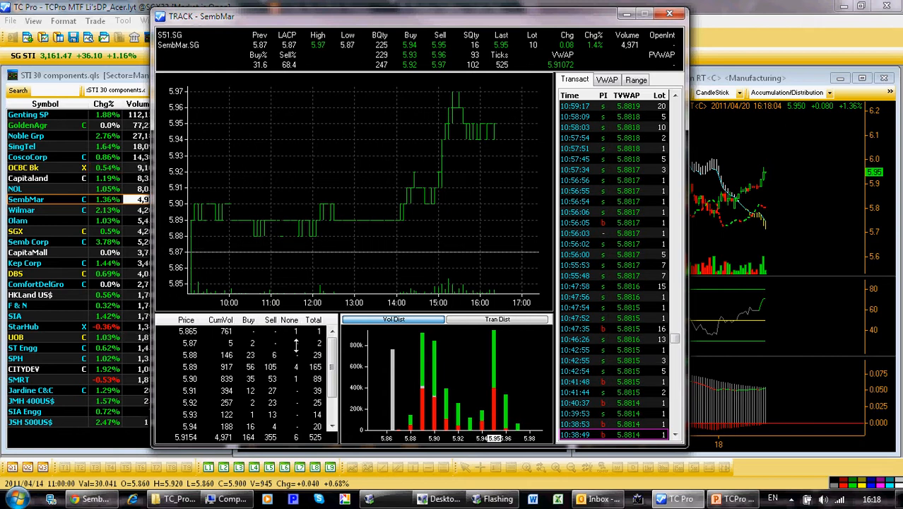
mouse_move(446, 382)
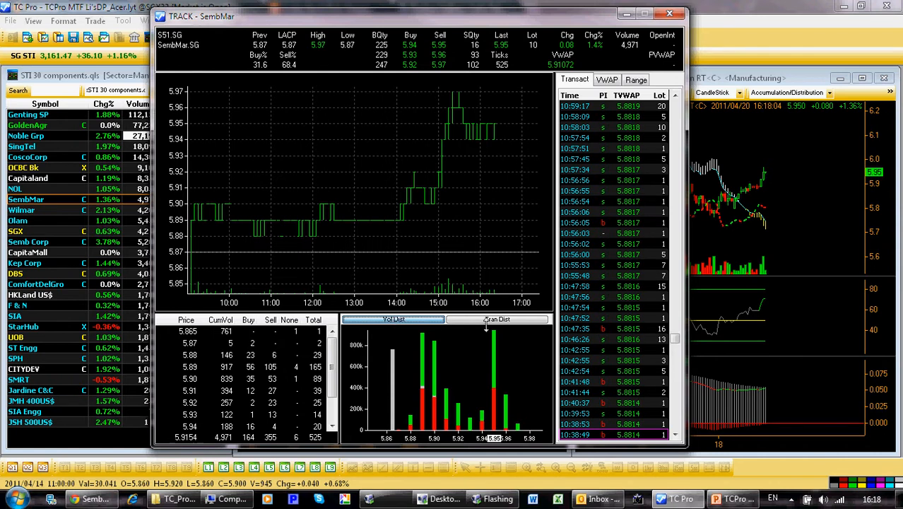
- Show the Tran Dist chart and bring up its display options to restore View 1
click(496, 319)
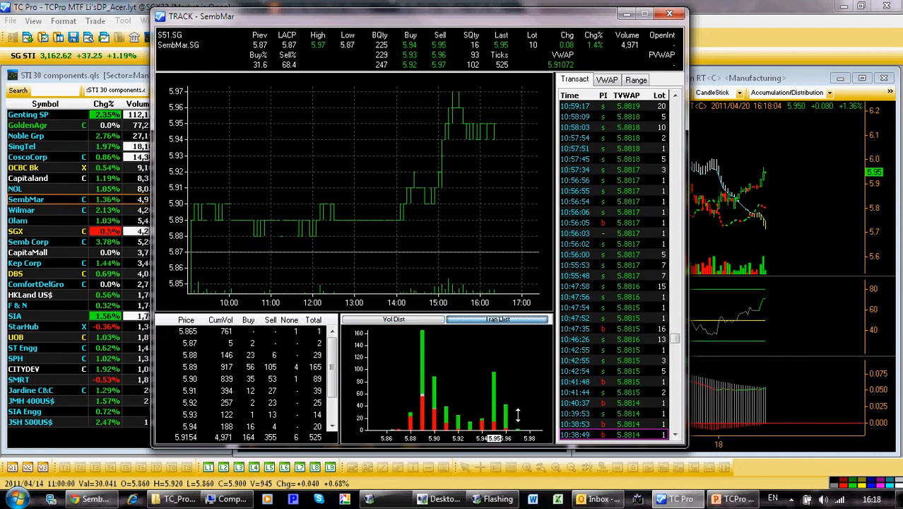
mouse_move(483, 362)
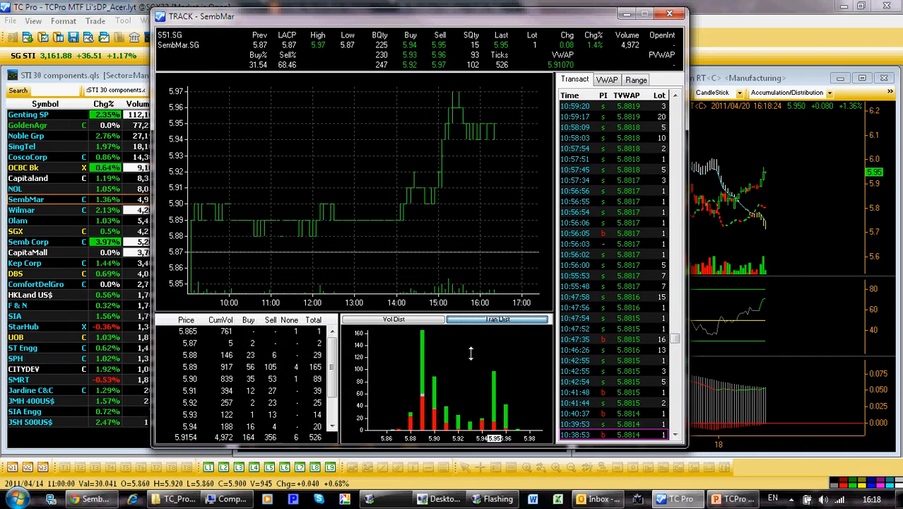
mouse_move(460, 349)
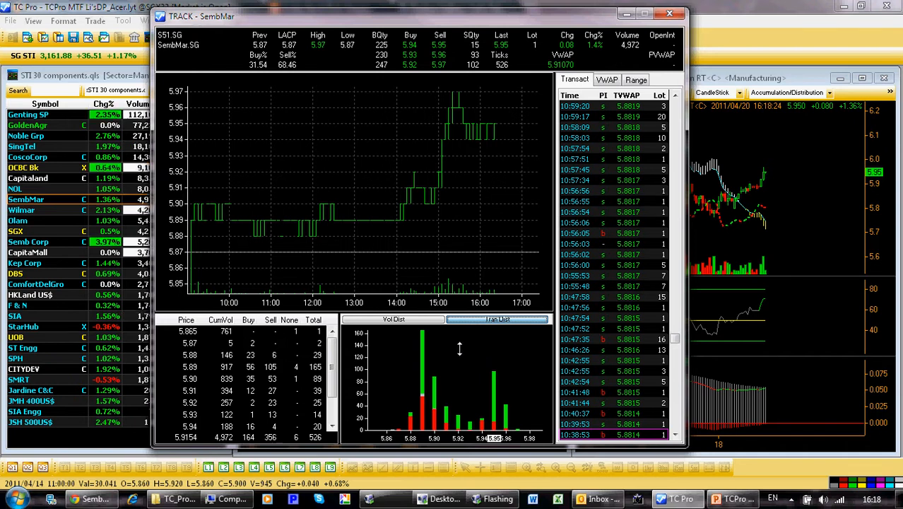
right_click(459, 348)
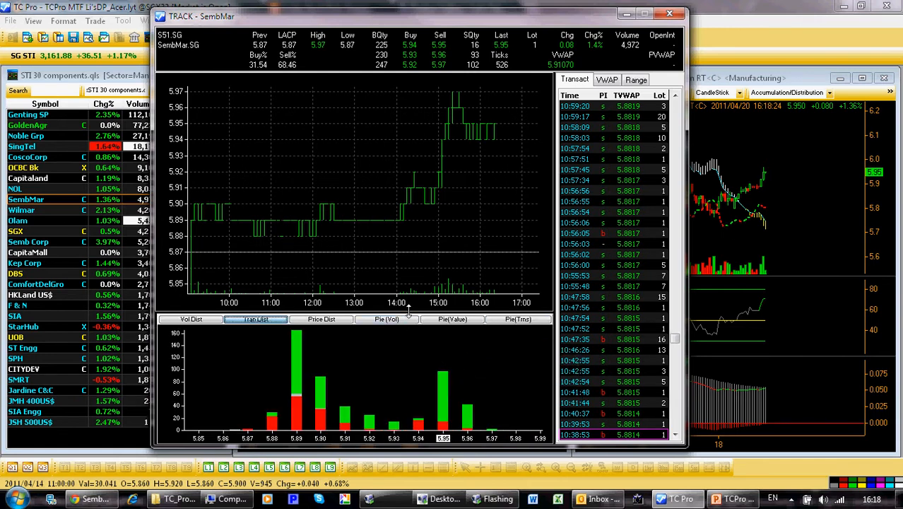
mouse_move(421, 233)
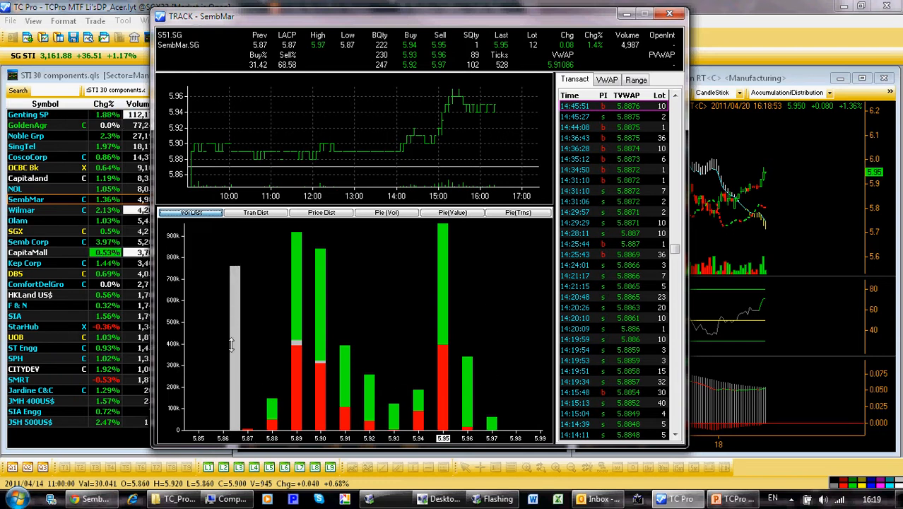
mouse_move(232, 290)
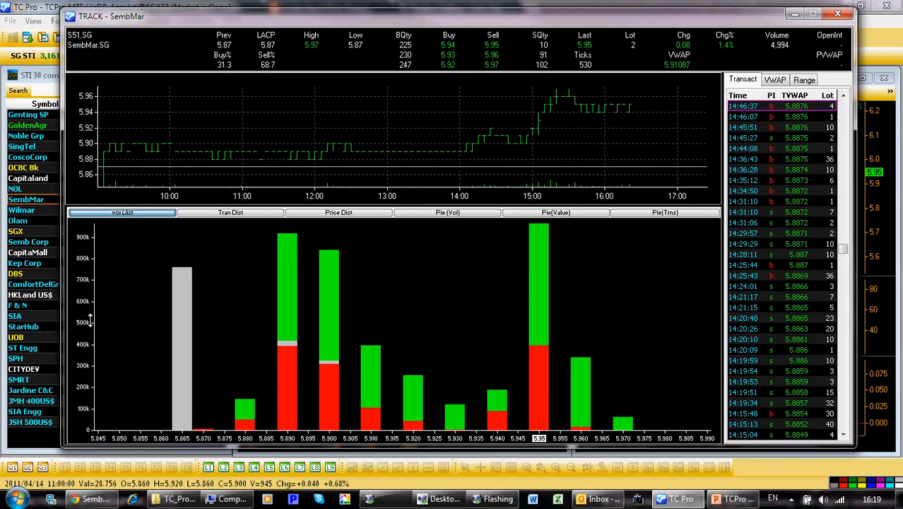
mouse_move(469, 328)
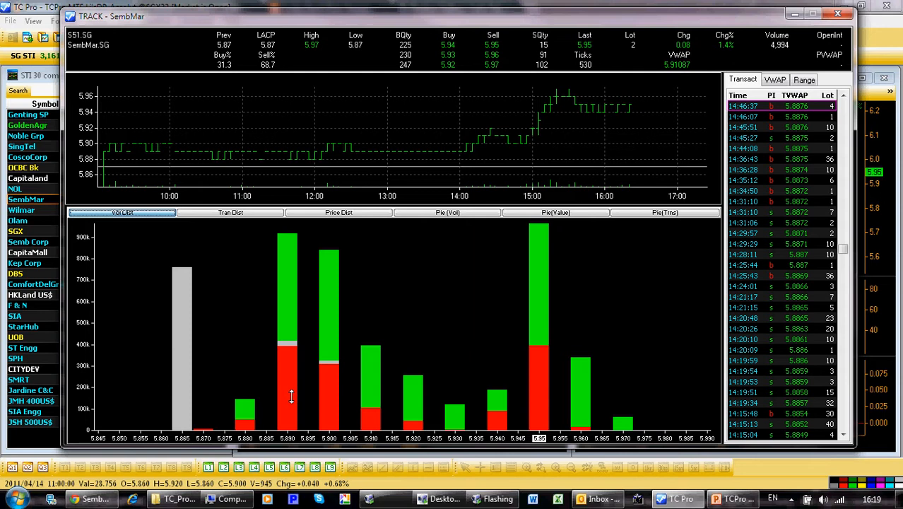
mouse_move(231, 268)
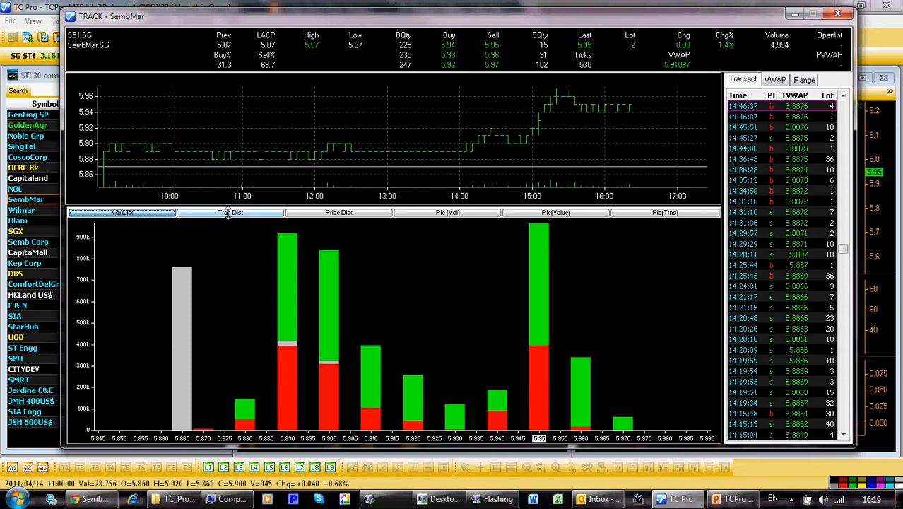
click(231, 212)
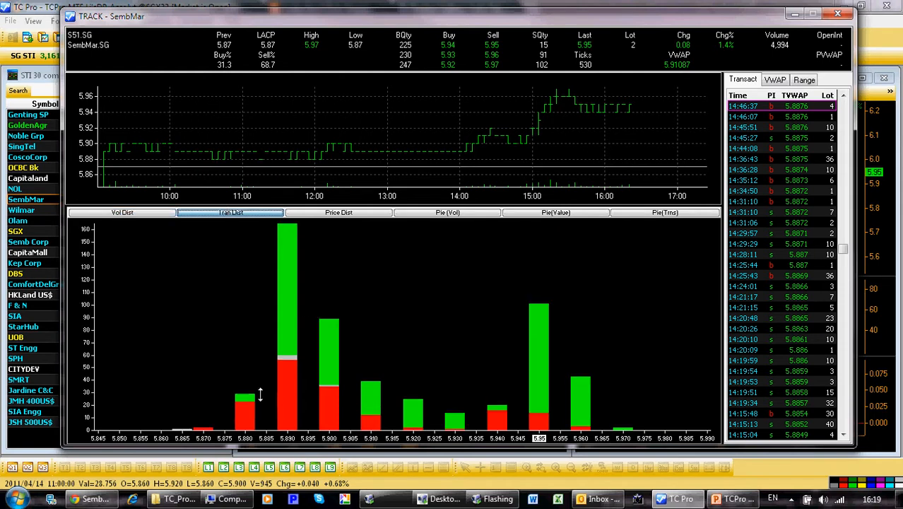
mouse_move(229, 235)
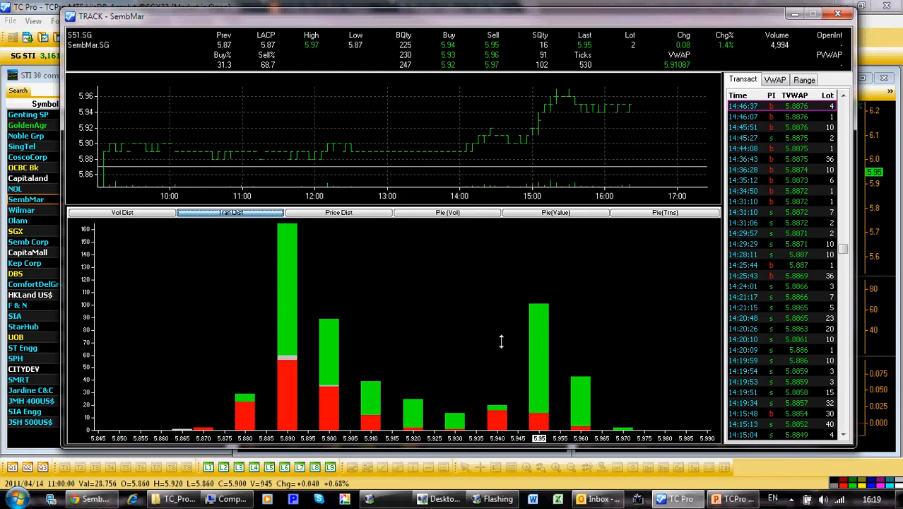
mouse_move(599, 379)
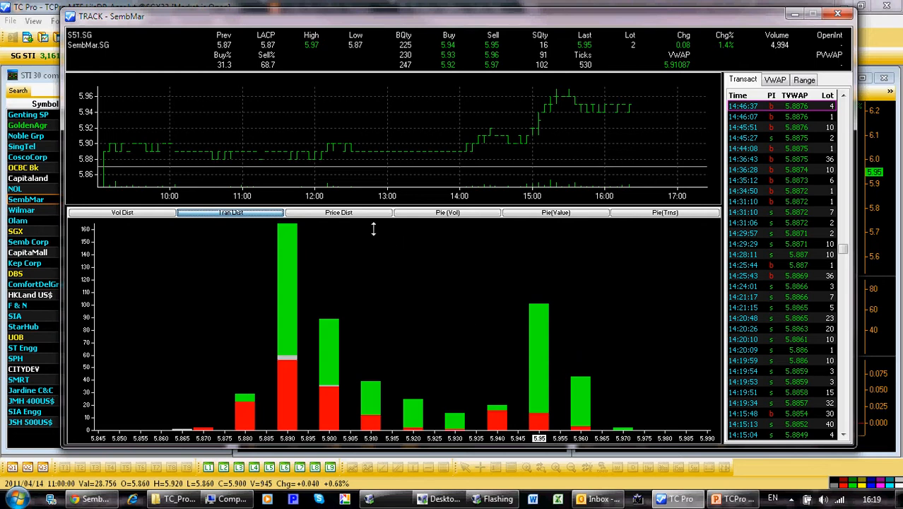
click(339, 212)
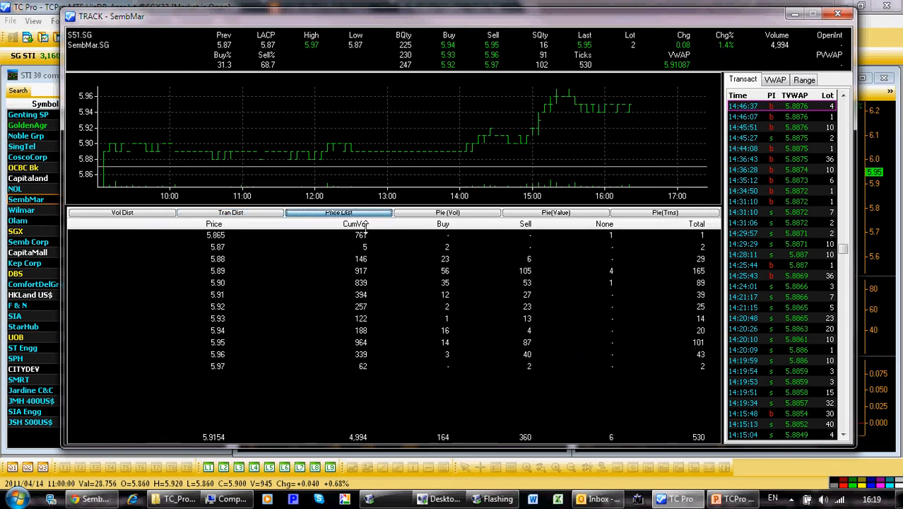
mouse_move(243, 310)
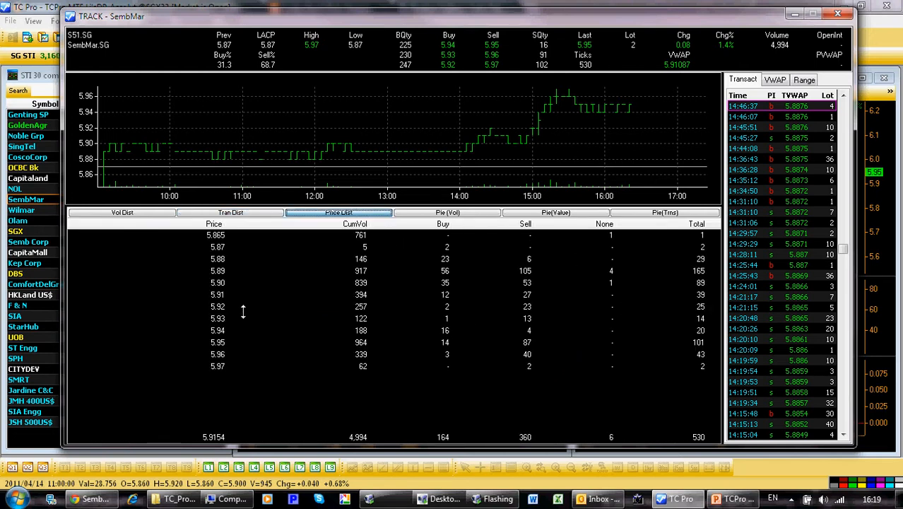
mouse_move(633, 348)
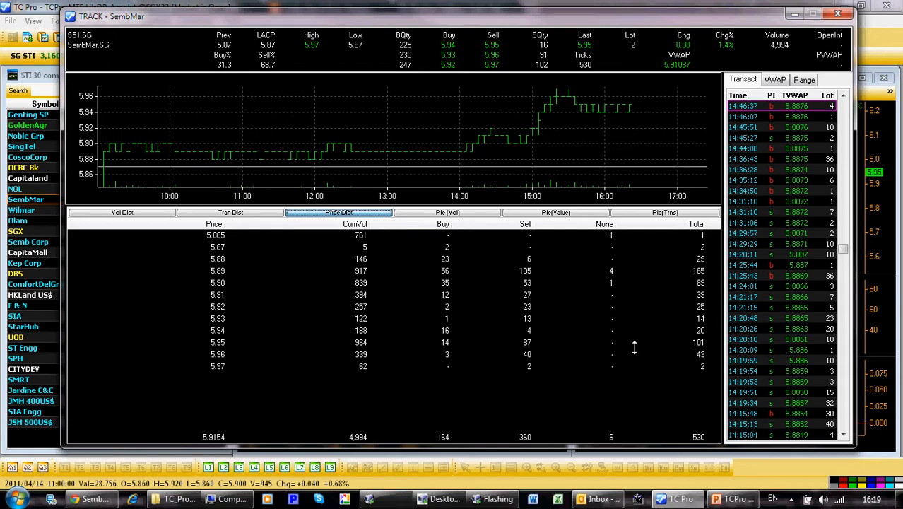
mouse_move(259, 280)
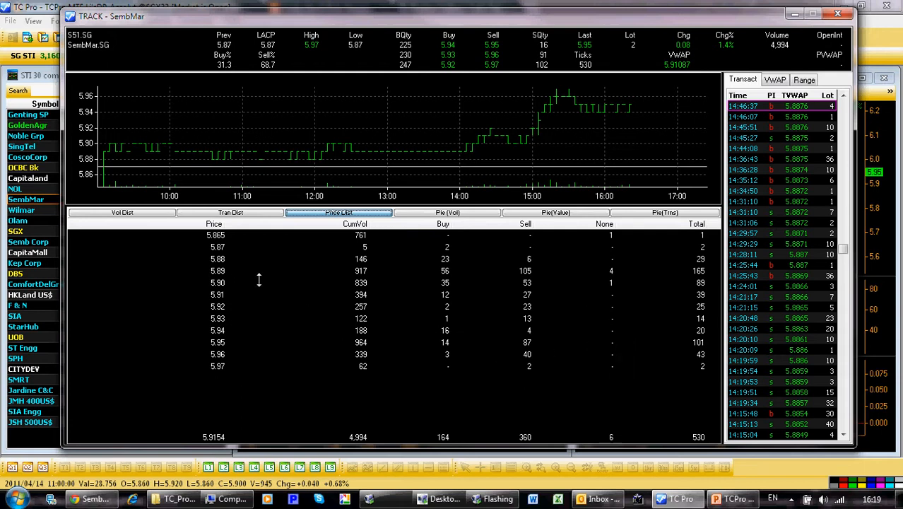
mouse_move(411, 348)
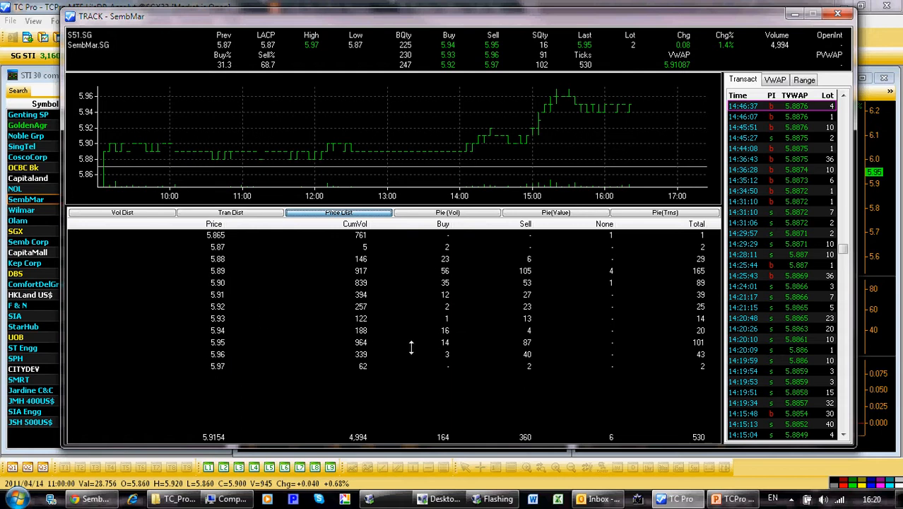
mouse_move(351, 283)
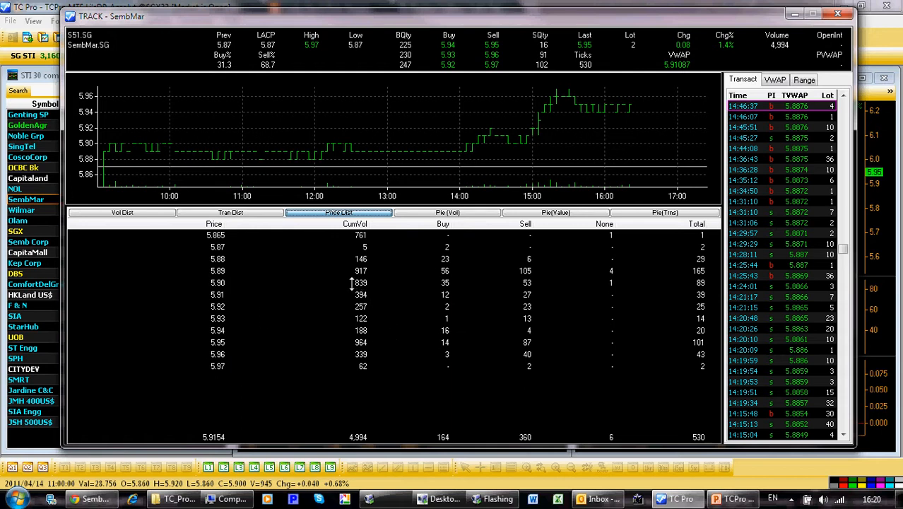
mouse_move(341, 271)
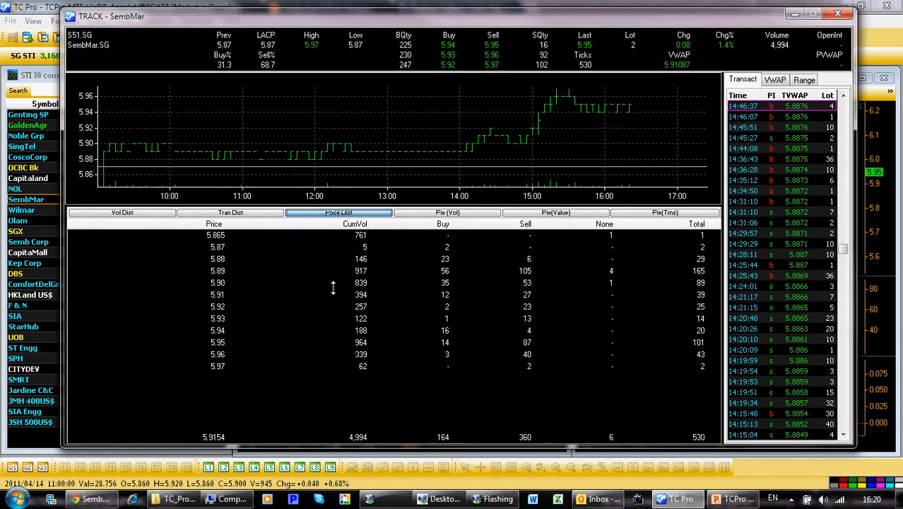
mouse_move(342, 265)
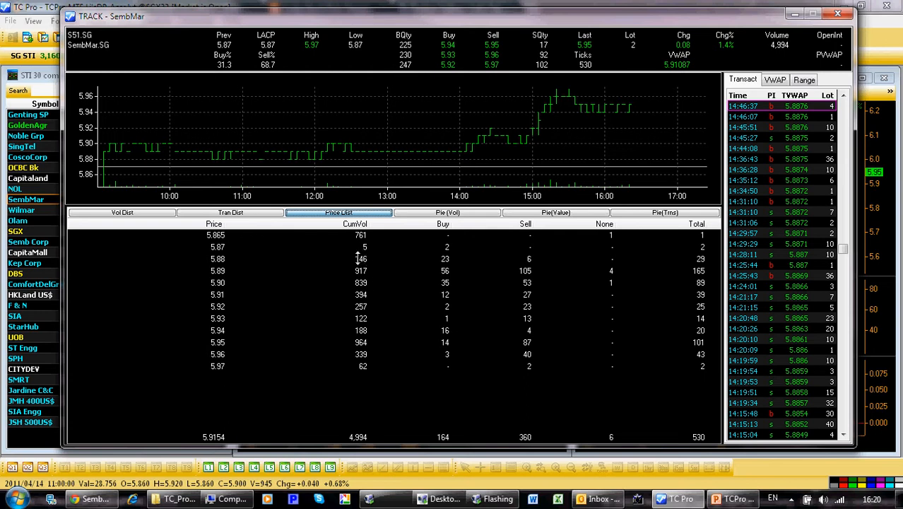
mouse_move(459, 267)
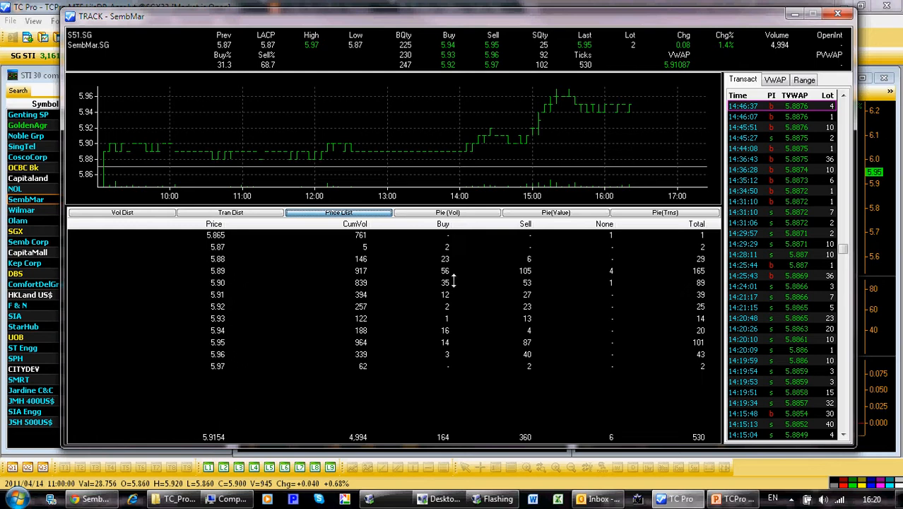
mouse_move(538, 291)
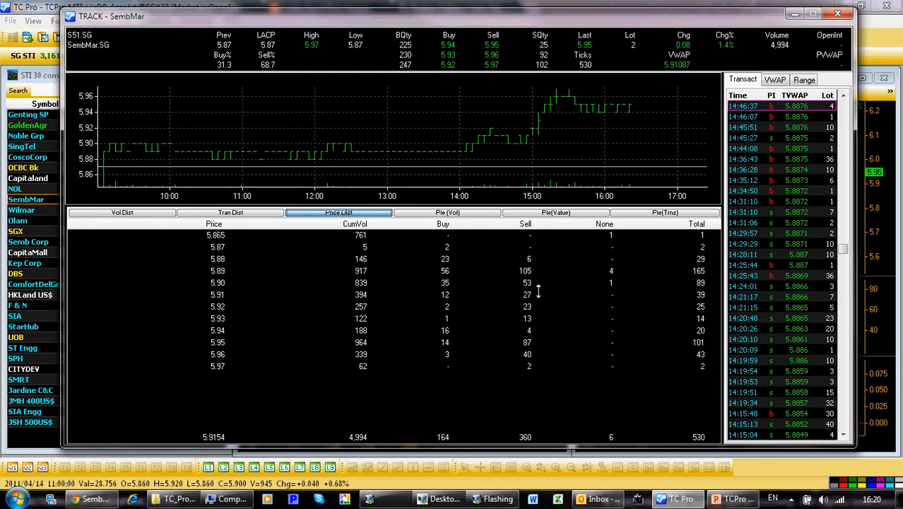
mouse_move(539, 271)
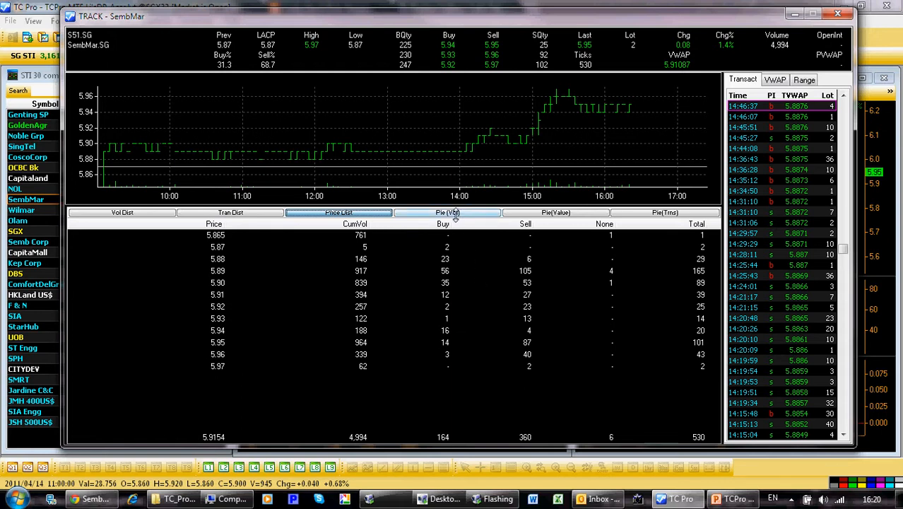
click(447, 212)
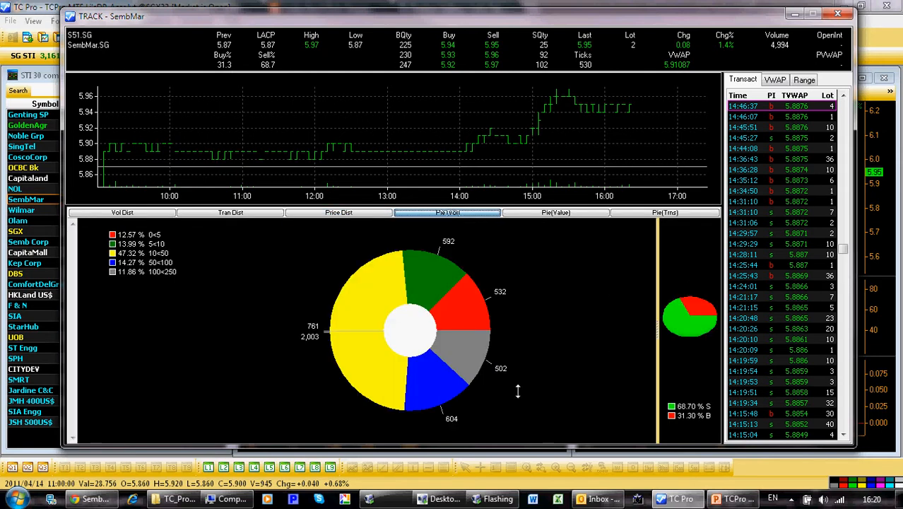
mouse_move(559, 367)
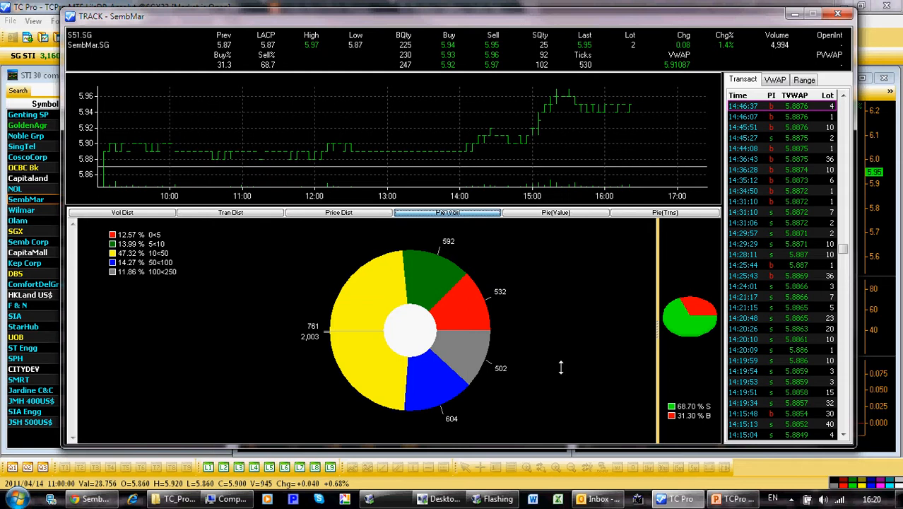
mouse_move(553, 360)
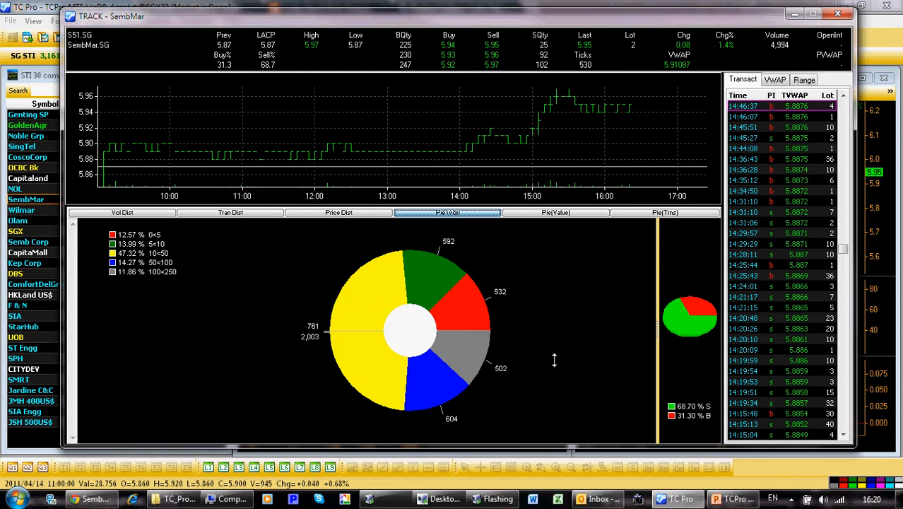
mouse_move(444, 276)
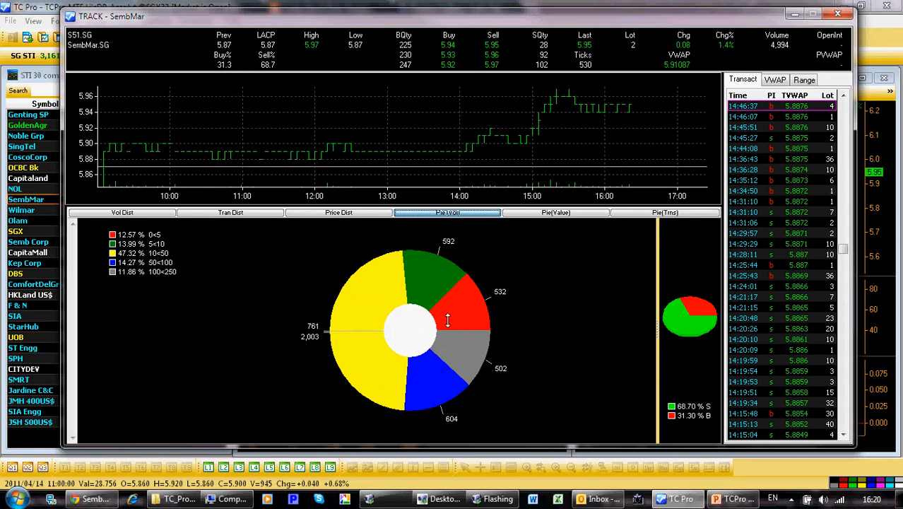
mouse_move(446, 322)
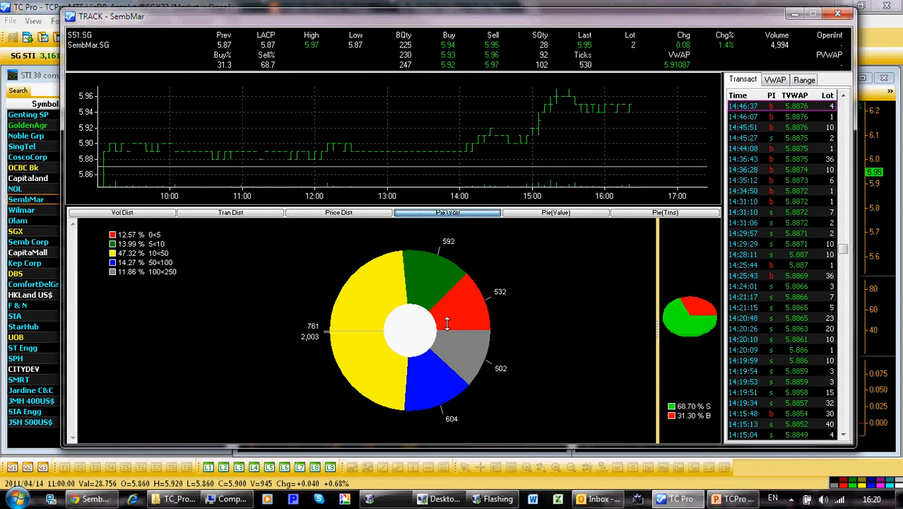
mouse_move(429, 339)
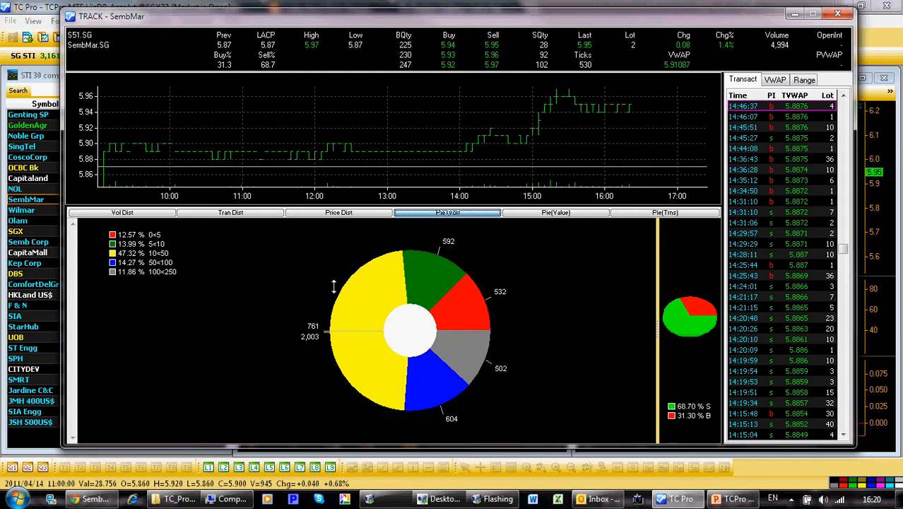
mouse_move(401, 337)
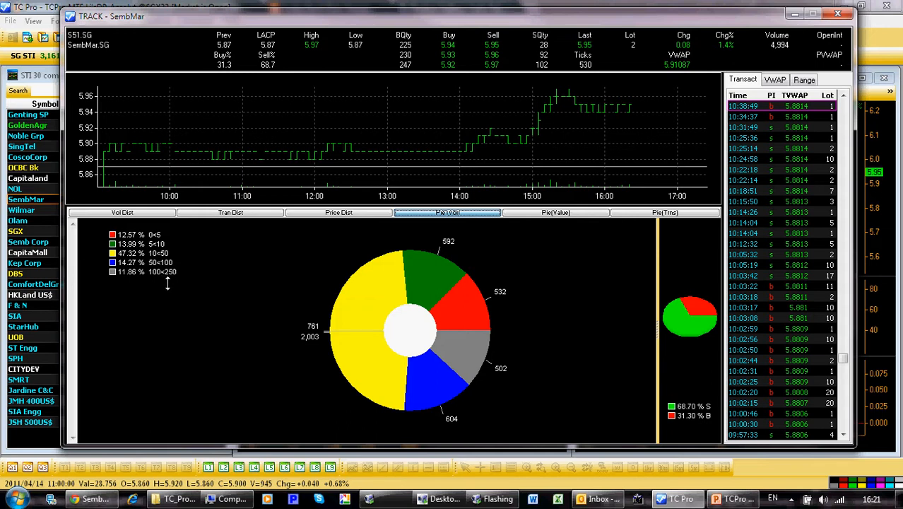
mouse_move(150, 277)
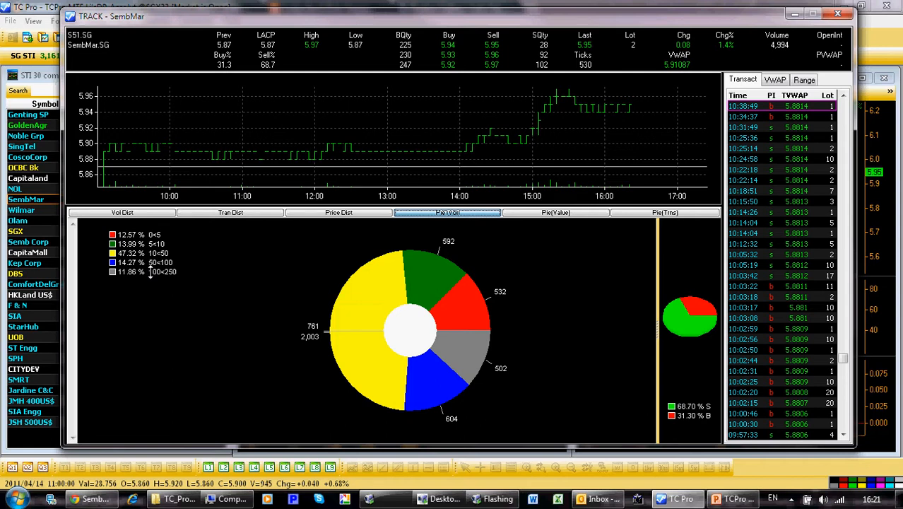
mouse_move(153, 276)
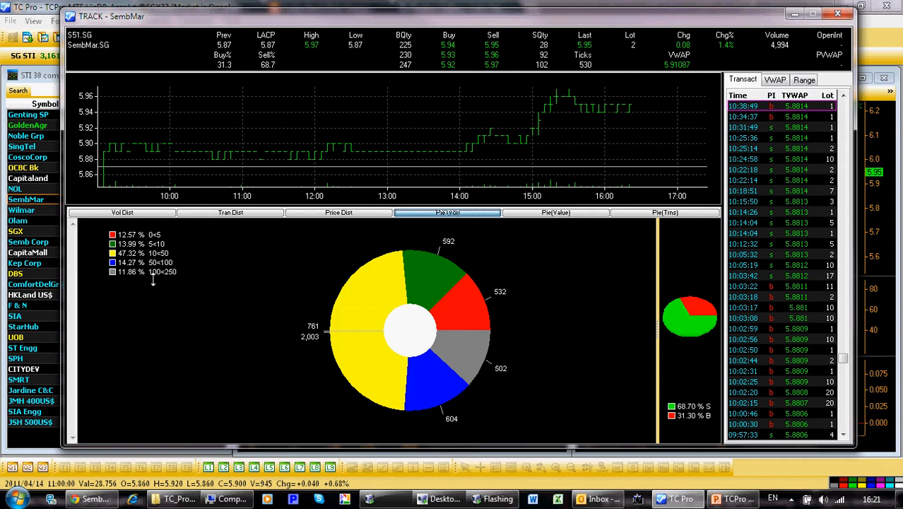
mouse_move(152, 277)
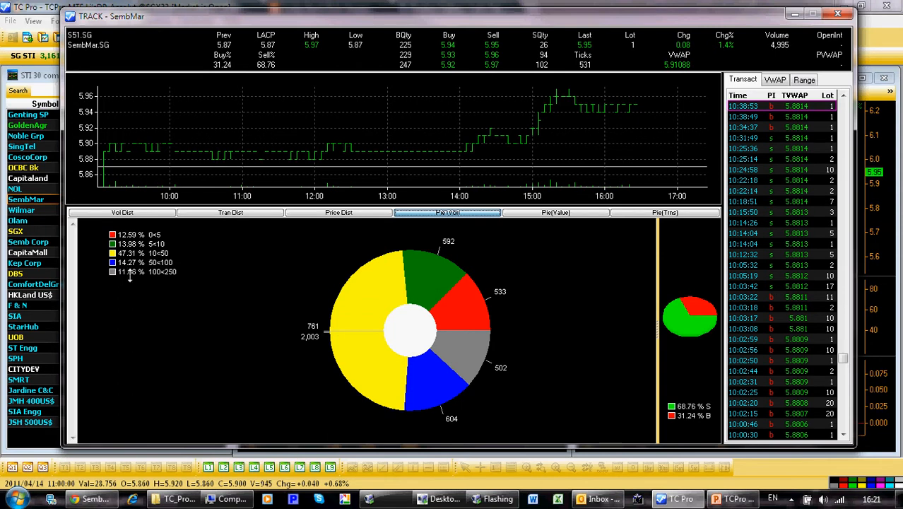
mouse_move(148, 266)
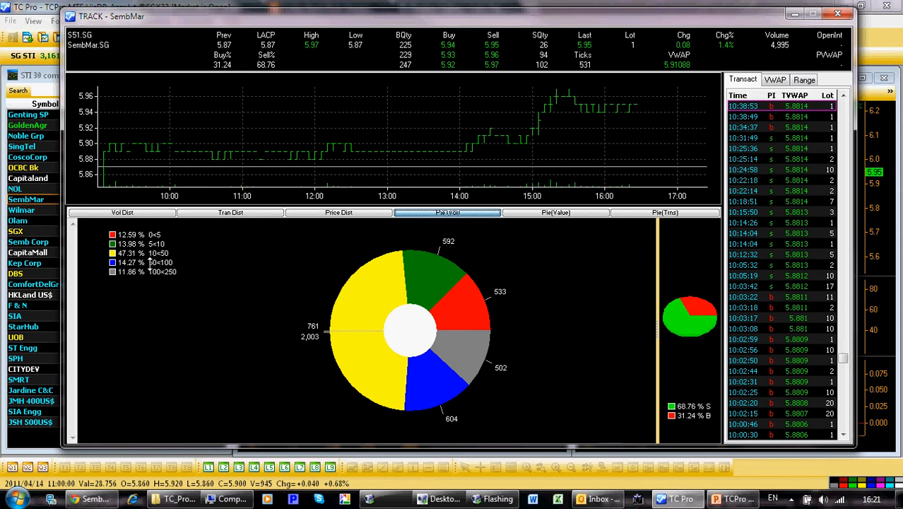
mouse_move(164, 263)
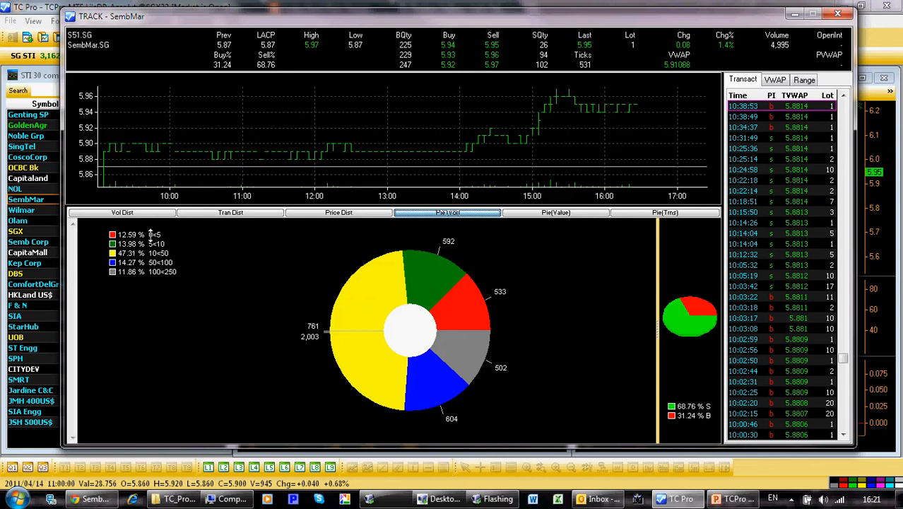
mouse_move(154, 239)
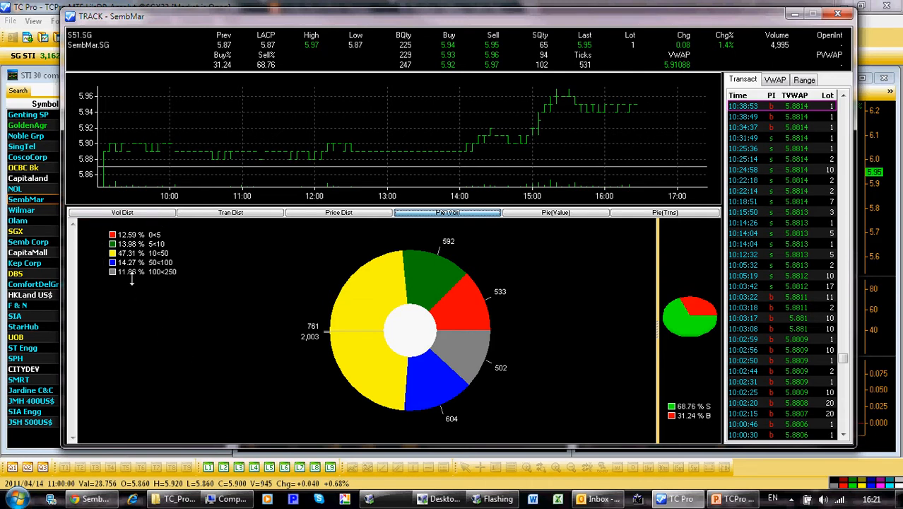
mouse_move(415, 336)
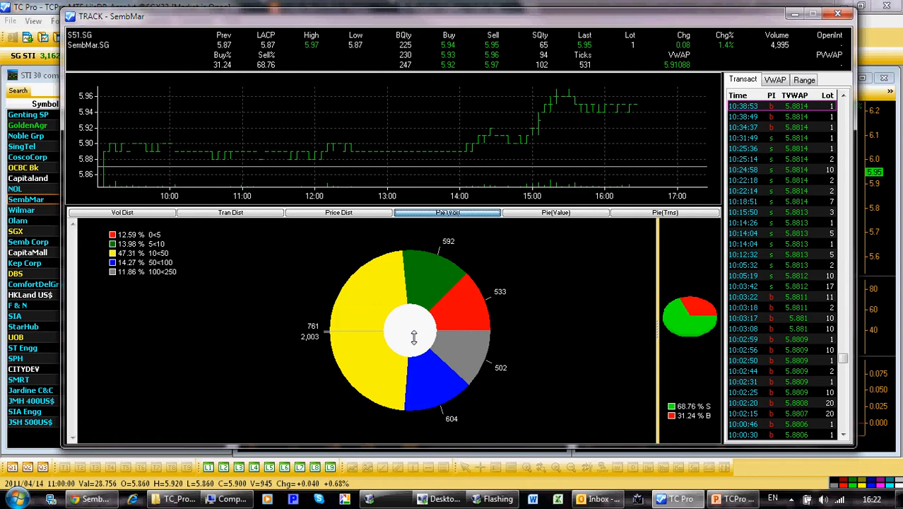
mouse_move(410, 339)
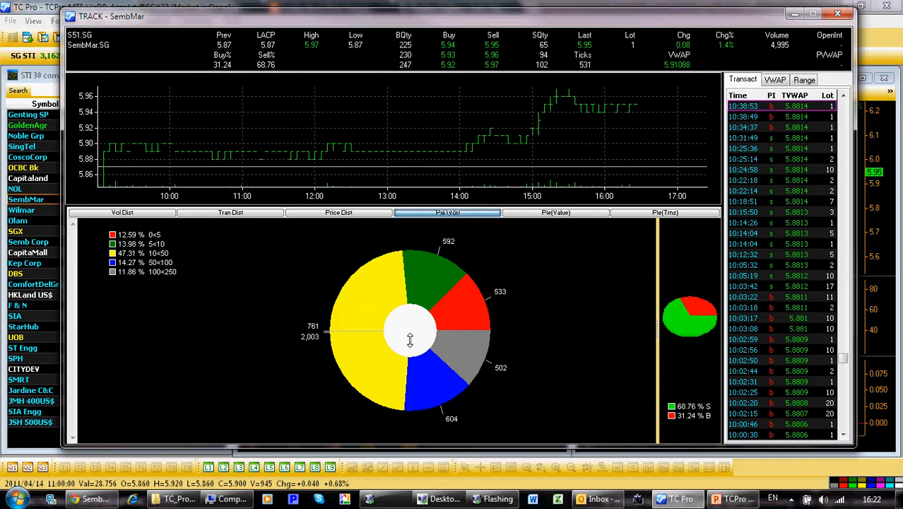
mouse_move(409, 339)
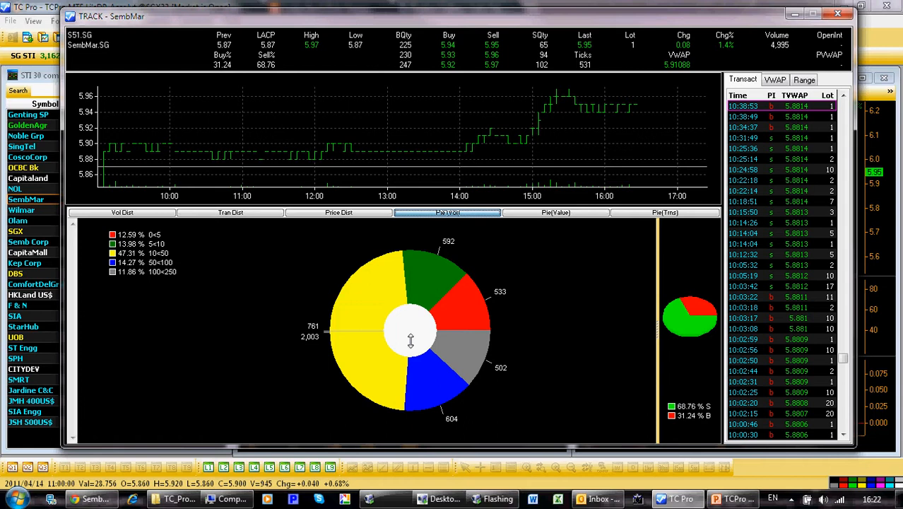
mouse_move(417, 344)
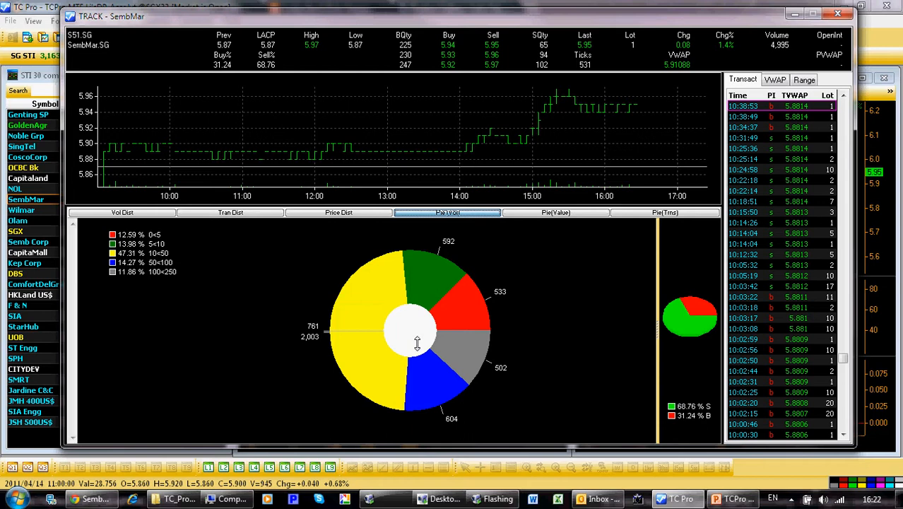
mouse_move(310, 277)
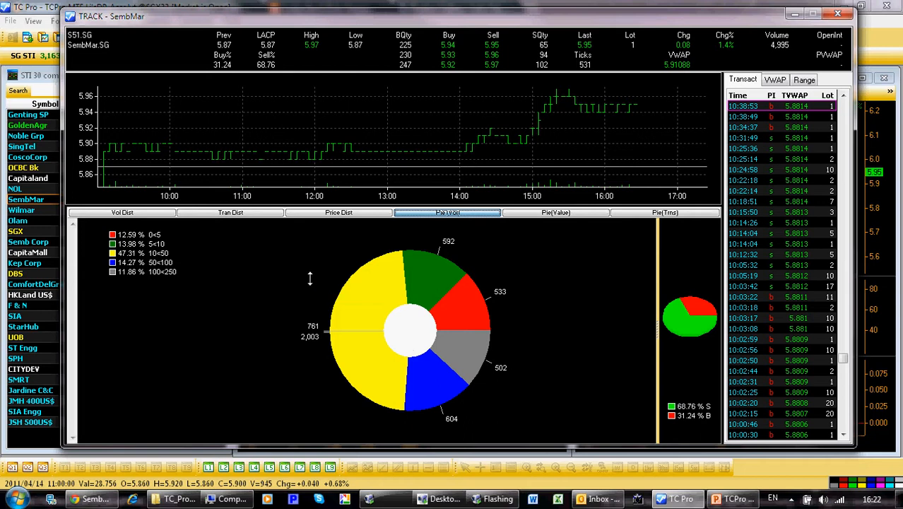
mouse_move(295, 270)
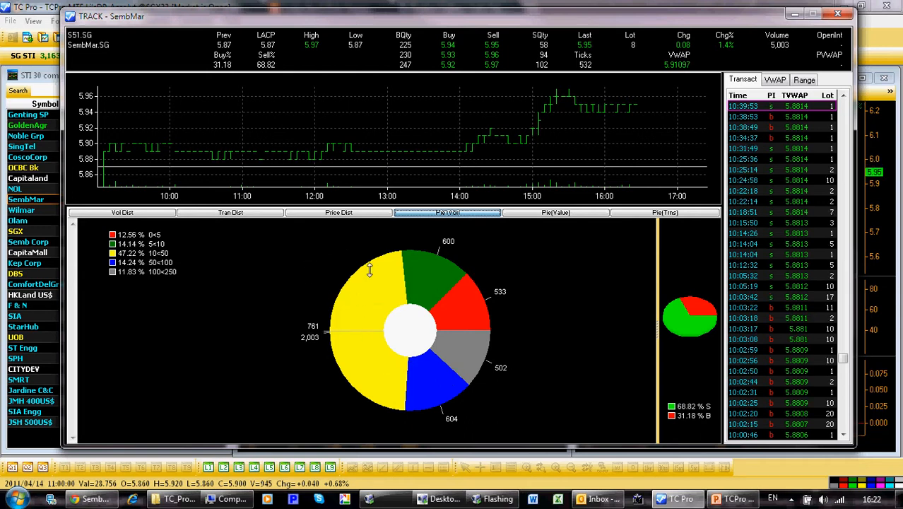
mouse_move(500, 274)
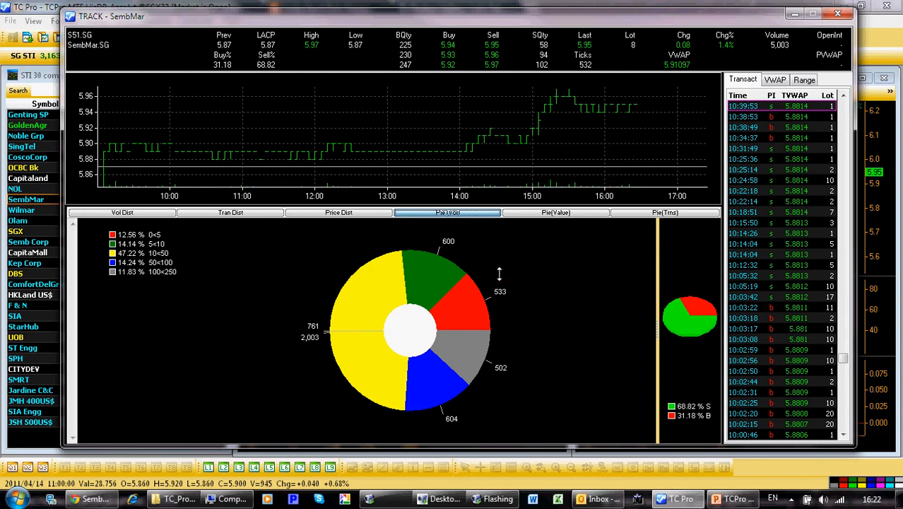
mouse_move(470, 353)
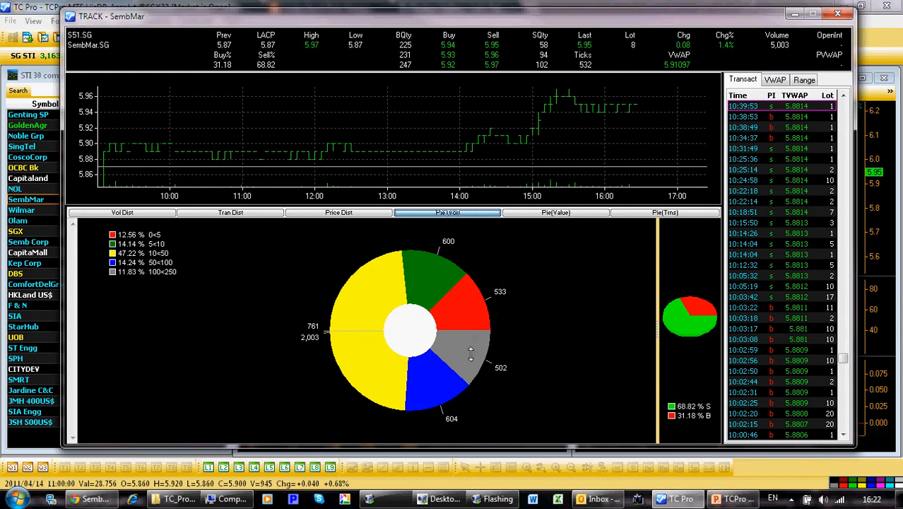
mouse_move(364, 271)
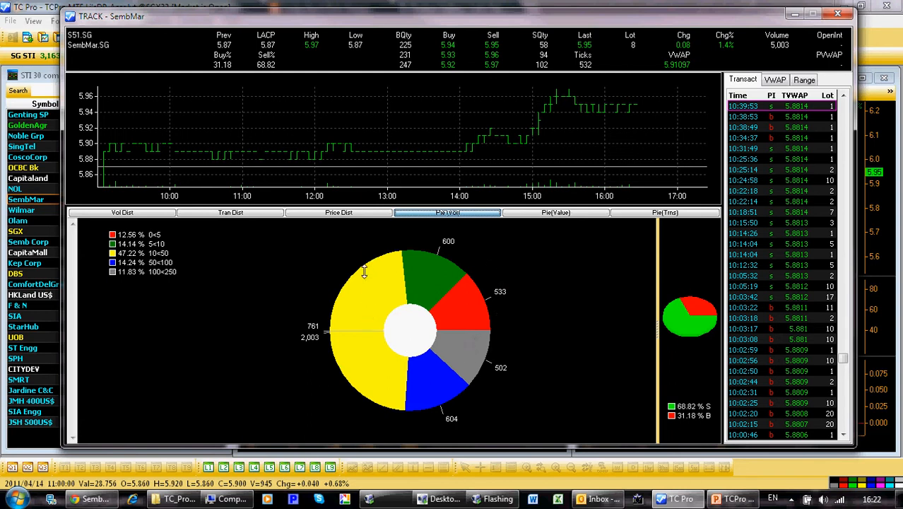
mouse_move(401, 344)
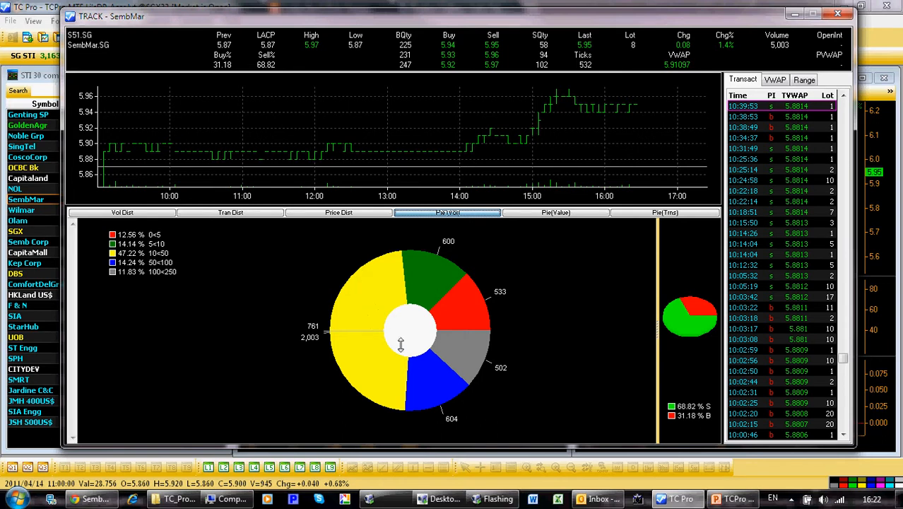
mouse_move(435, 322)
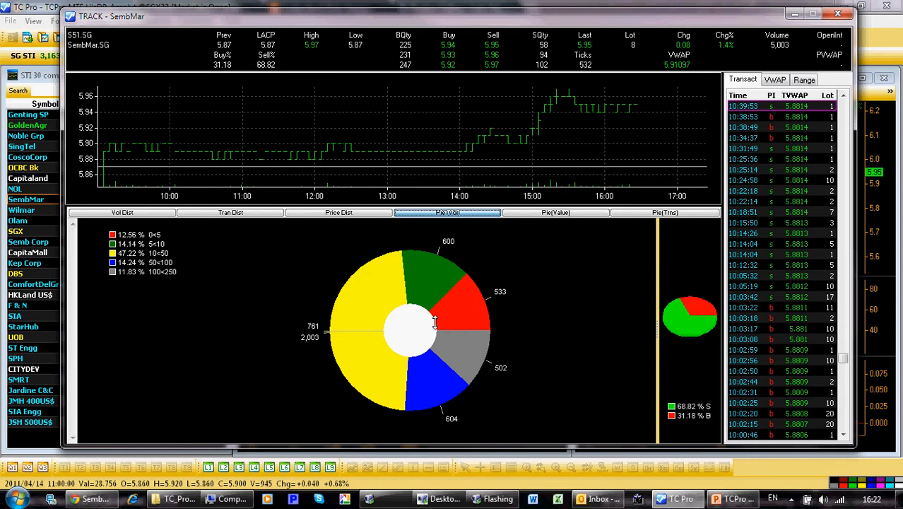
mouse_move(140, 291)
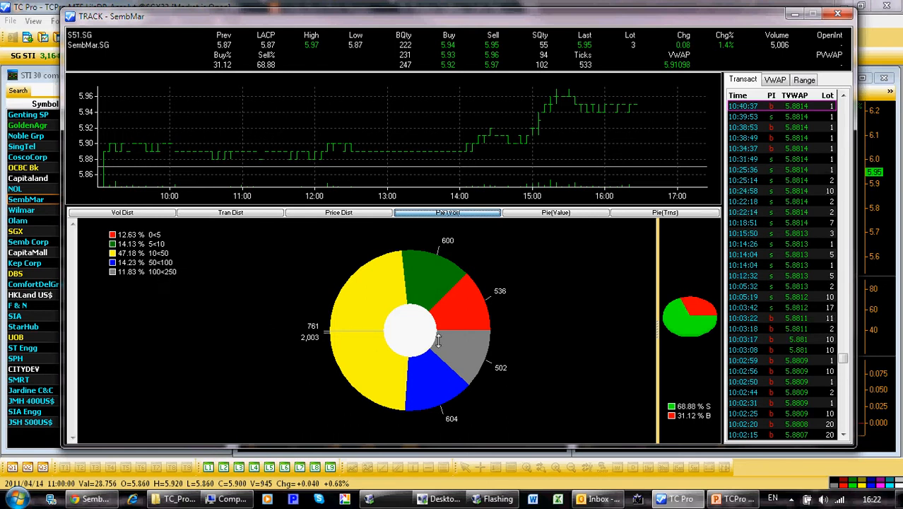
mouse_move(466, 350)
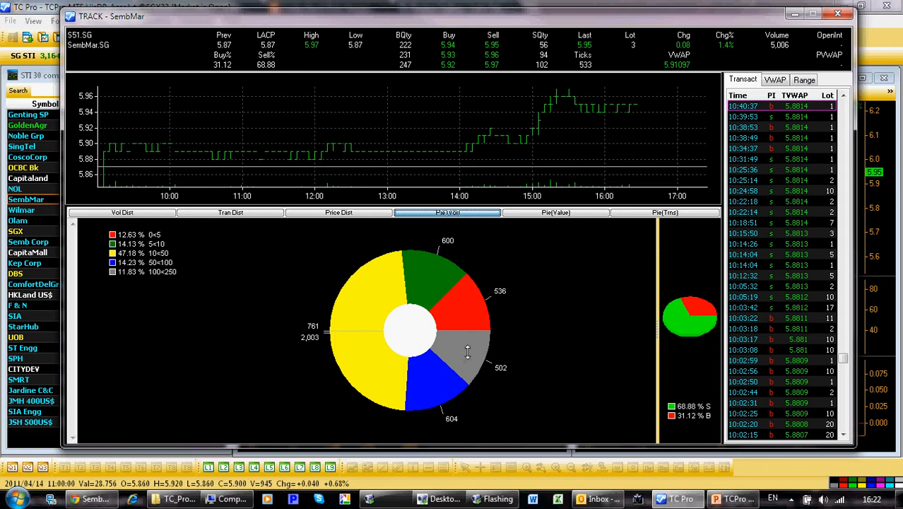
- Load the buy/sell breakdown for the 100-250 lot slice of the volume pie
click(802, 79)
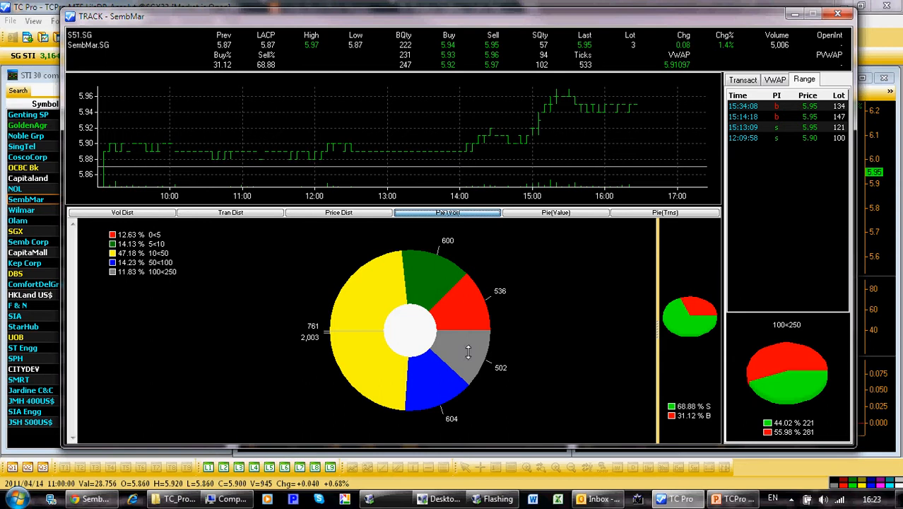
mouse_move(572, 350)
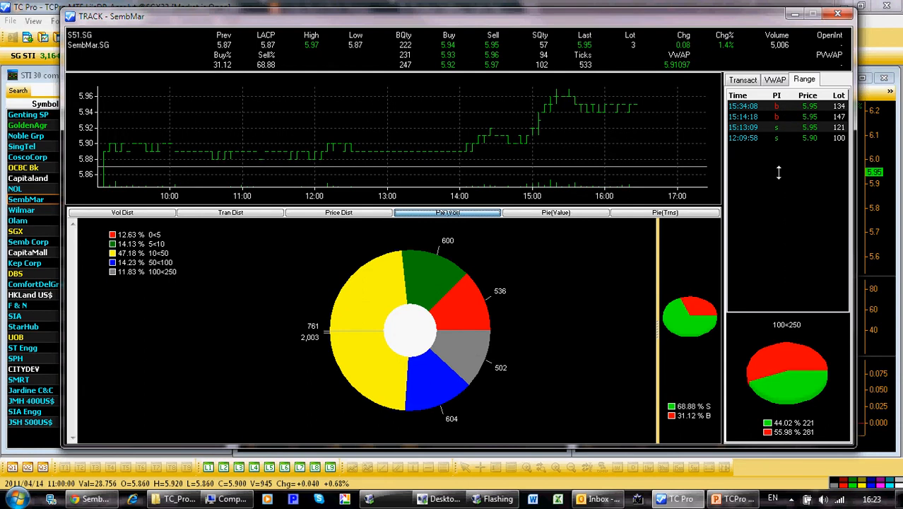
mouse_move(791, 139)
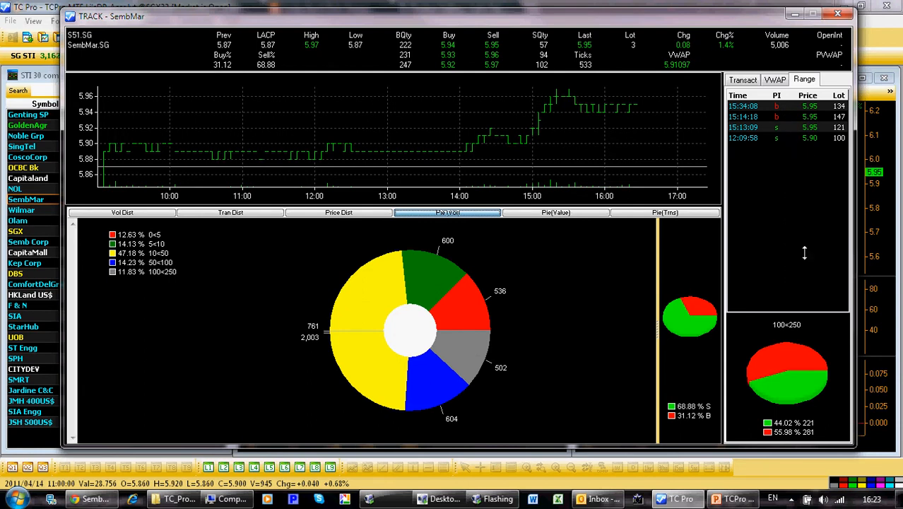
mouse_move(807, 398)
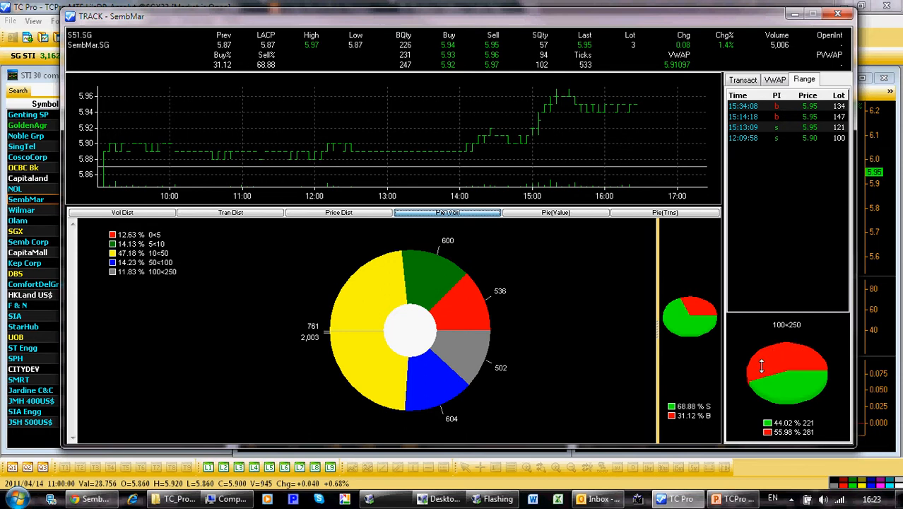
mouse_move(785, 360)
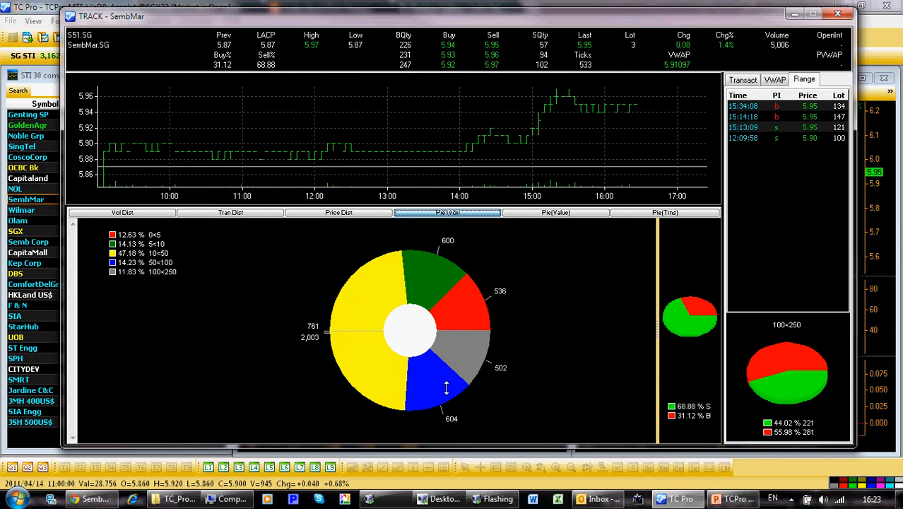
mouse_move(430, 390)
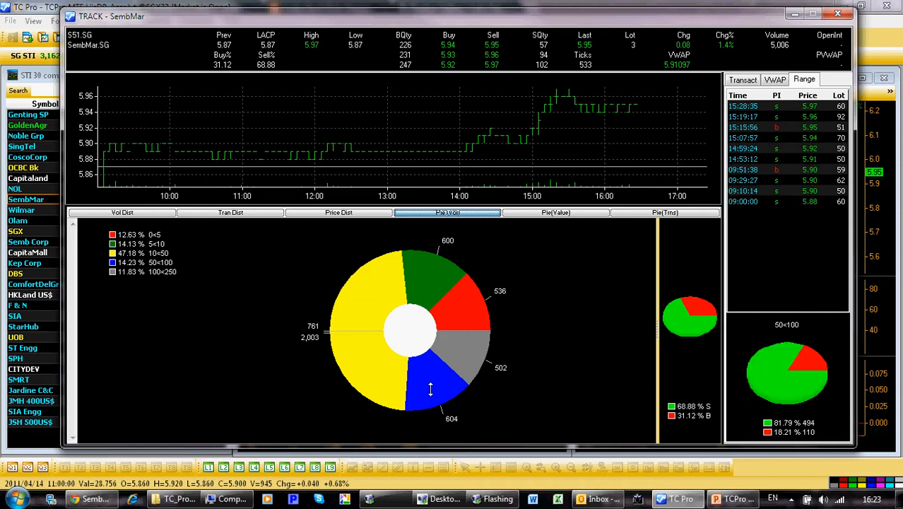
mouse_move(452, 426)
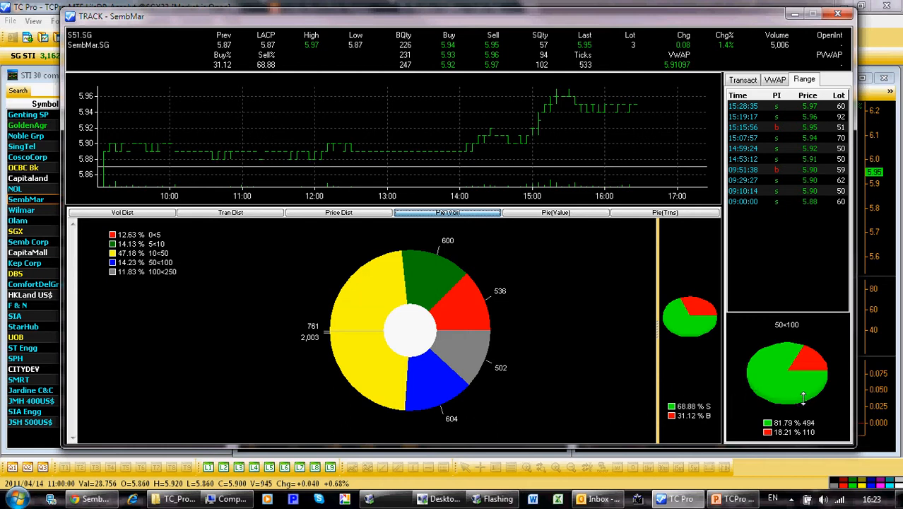
mouse_move(775, 369)
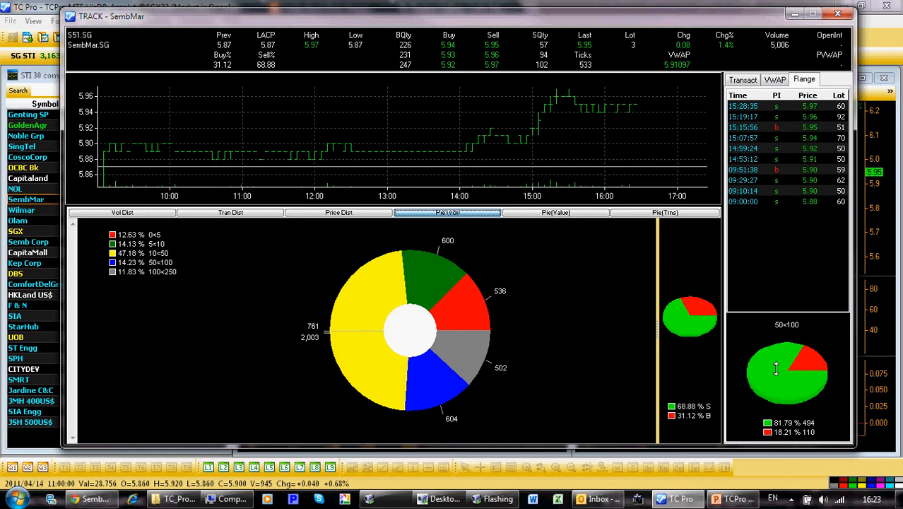
mouse_move(782, 389)
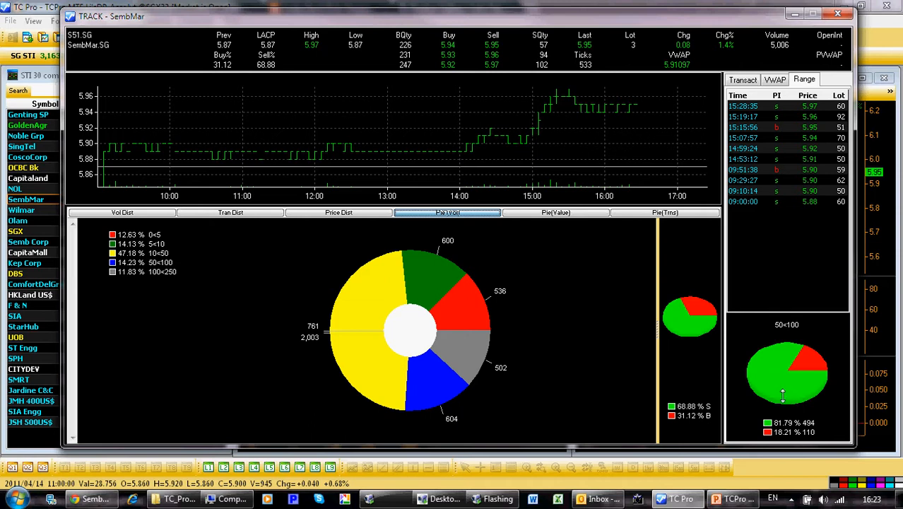
mouse_move(771, 367)
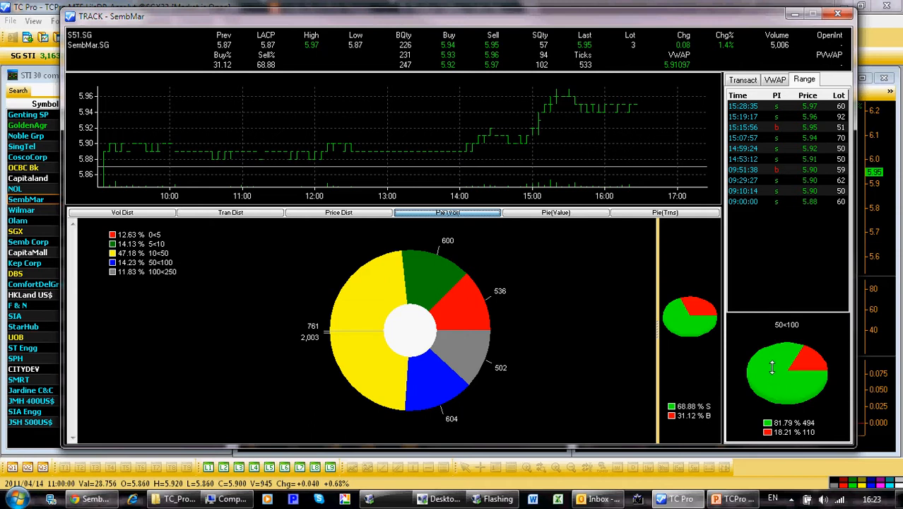
mouse_move(775, 373)
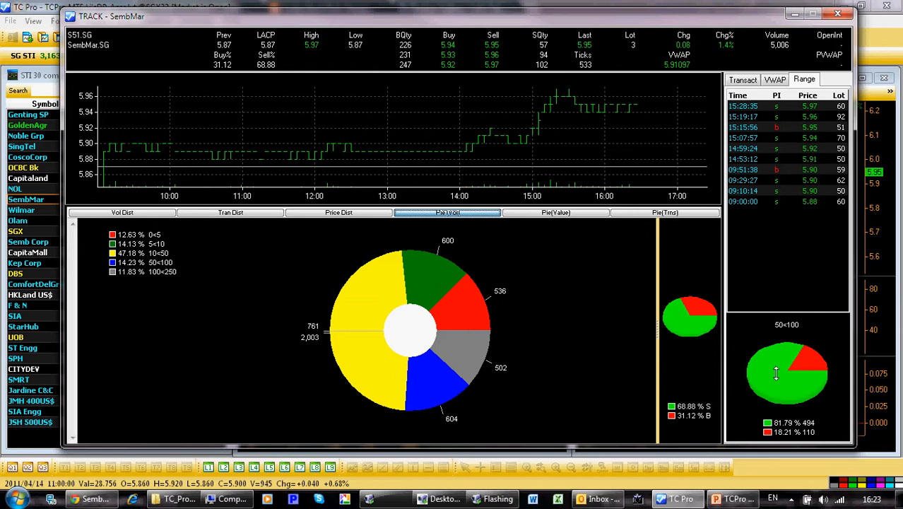
mouse_move(774, 375)
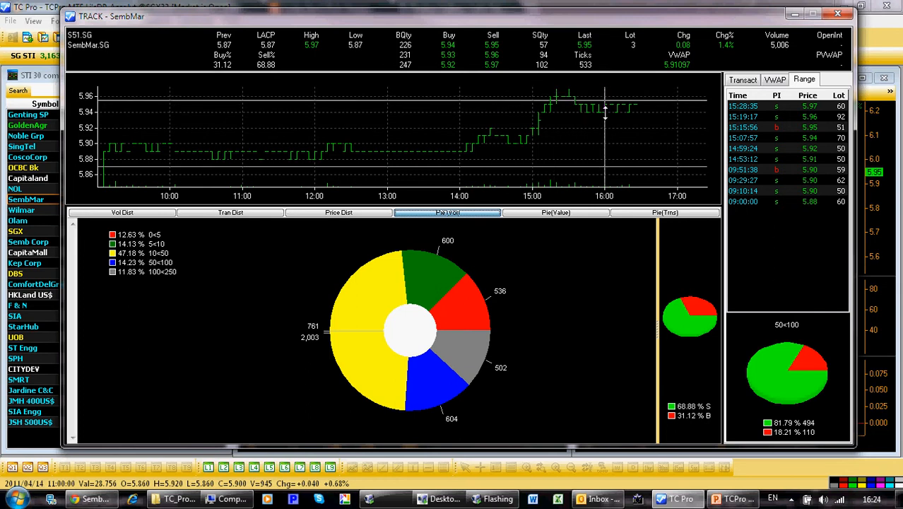
mouse_move(373, 314)
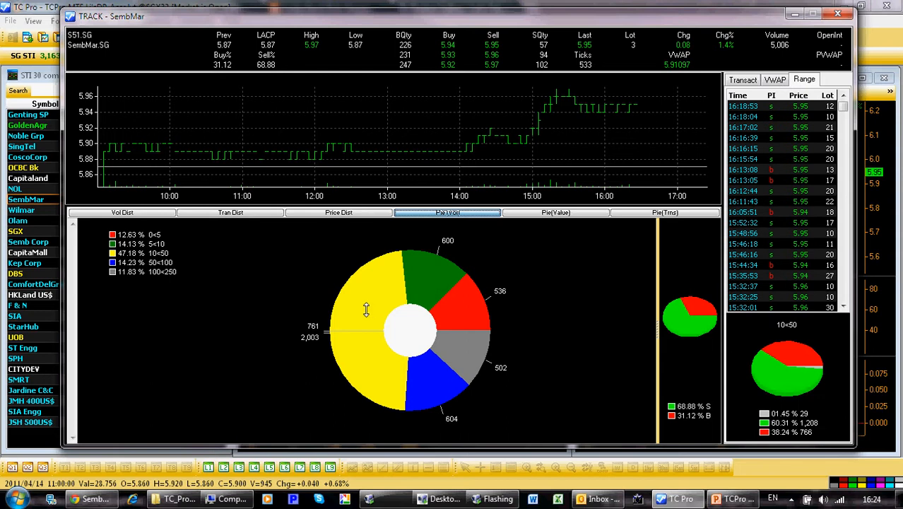
mouse_move(365, 350)
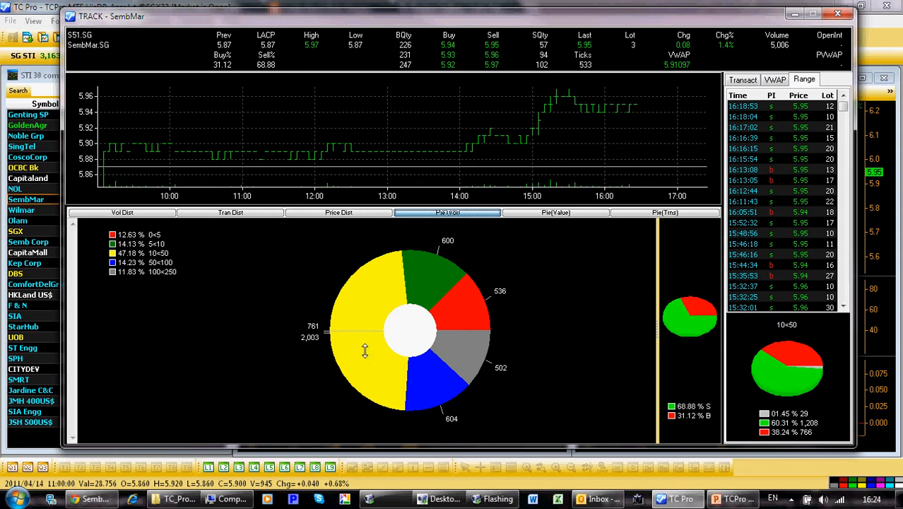
mouse_move(364, 351)
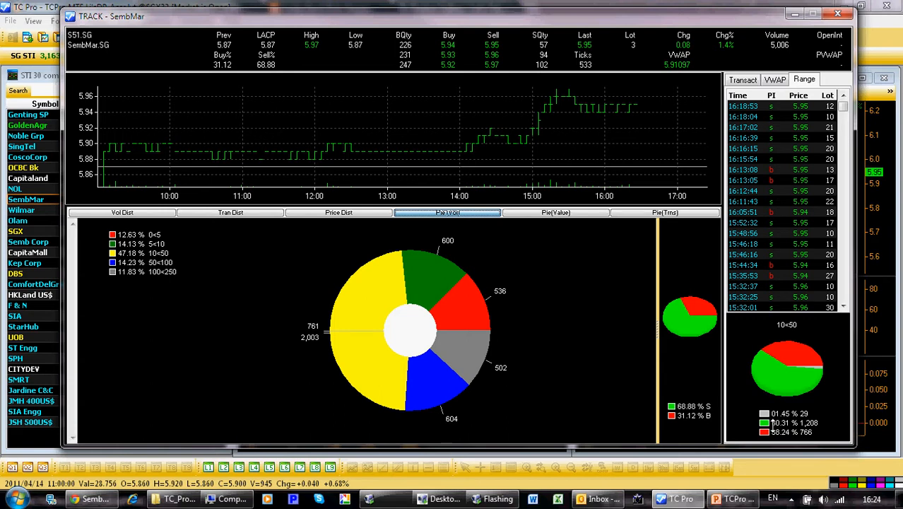
mouse_move(779, 380)
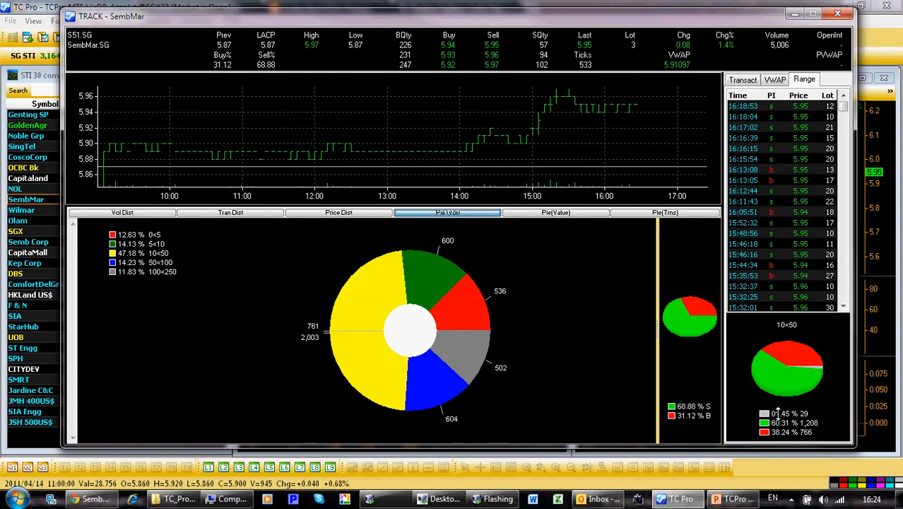
mouse_move(780, 415)
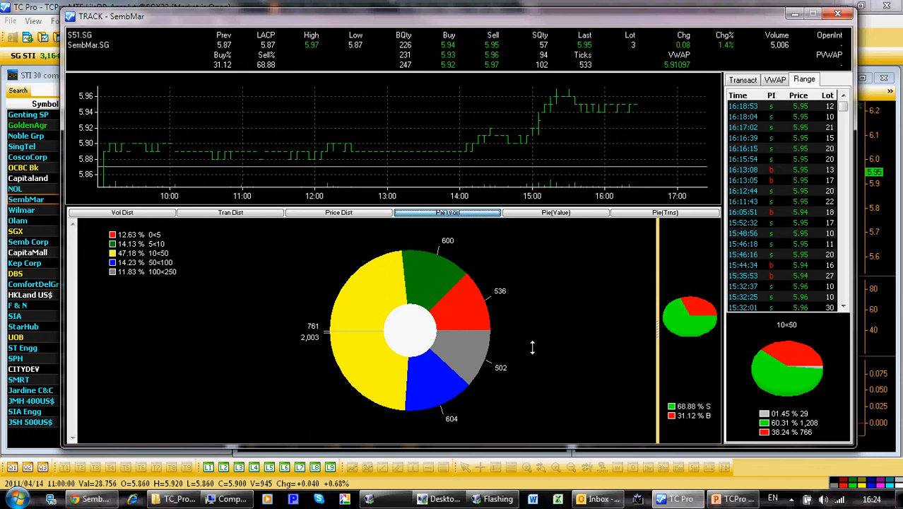
mouse_move(421, 268)
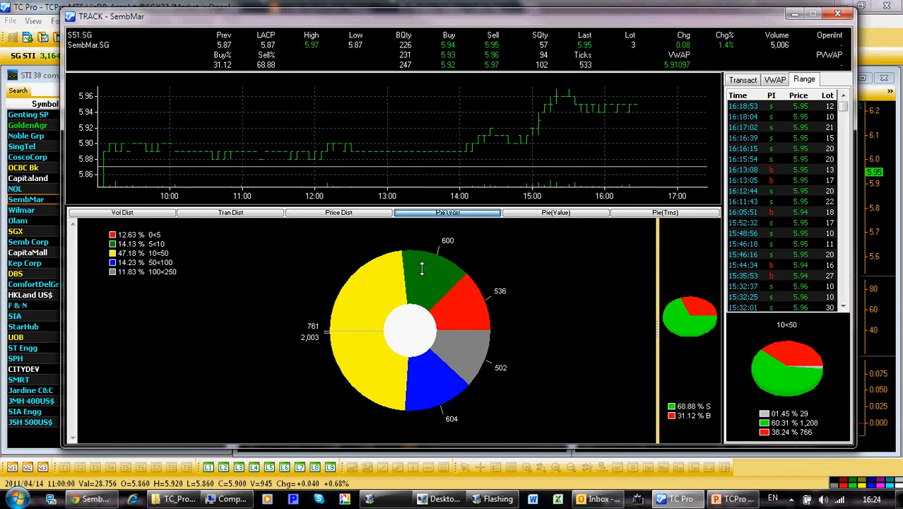
mouse_move(427, 272)
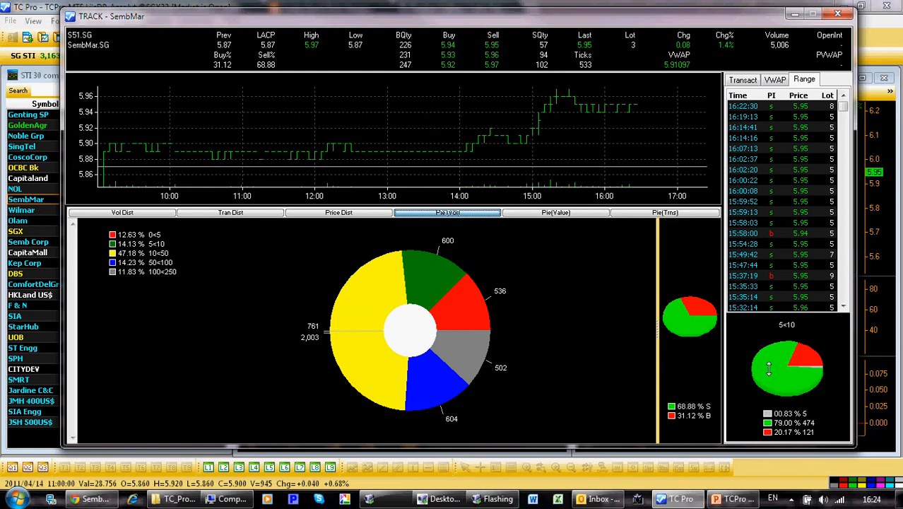
mouse_move(768, 373)
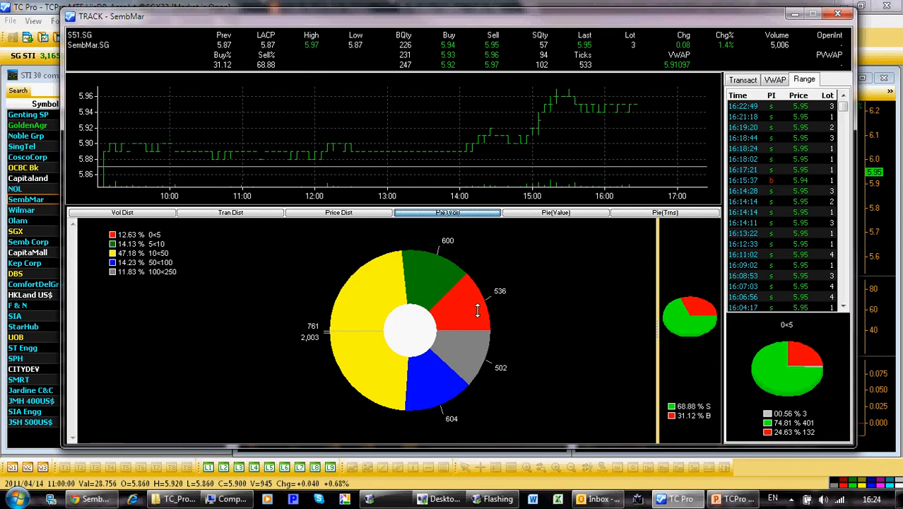
mouse_move(632, 398)
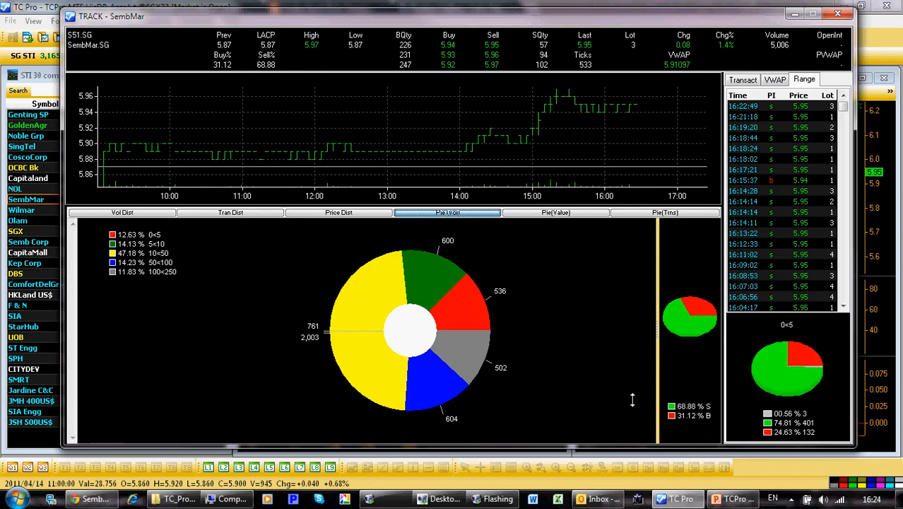
mouse_move(601, 374)
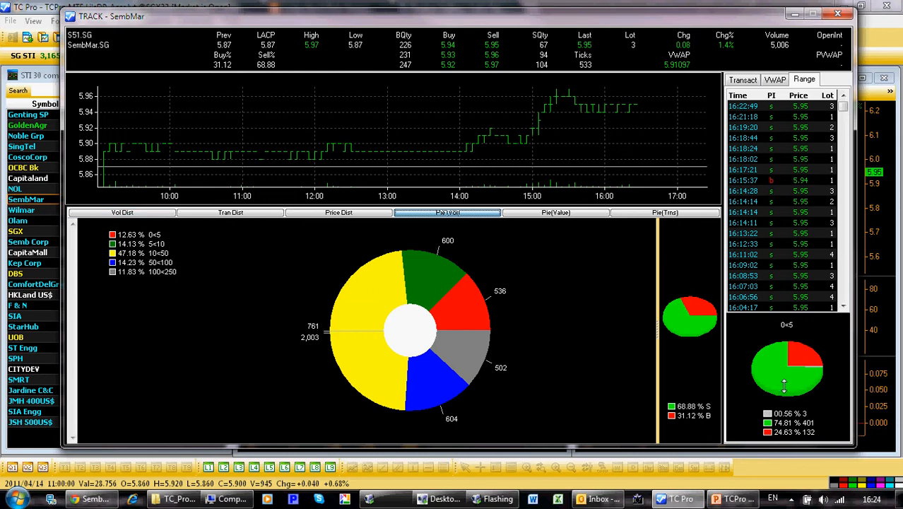
mouse_move(542, 346)
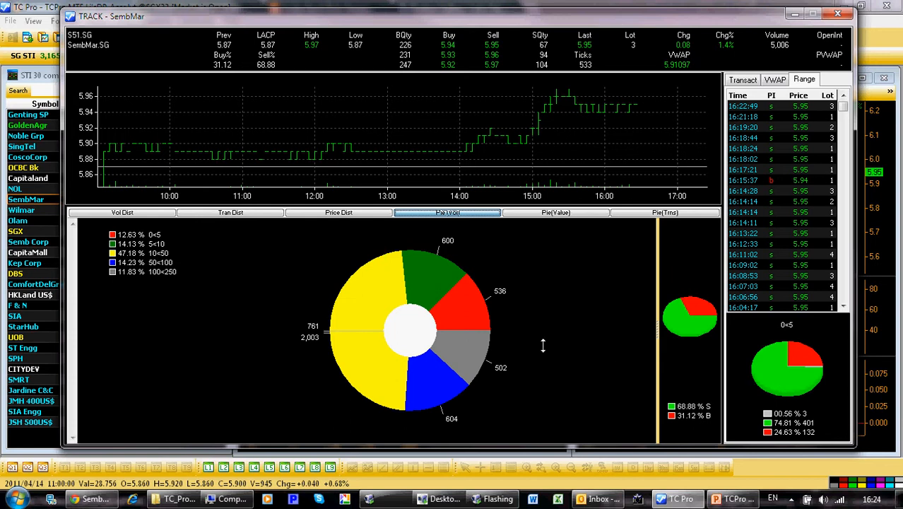
mouse_move(548, 302)
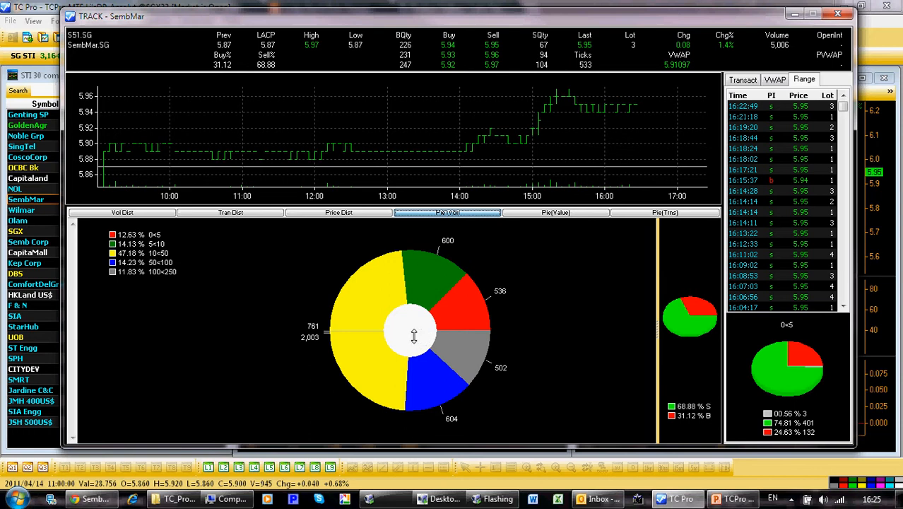
mouse_move(399, 307)
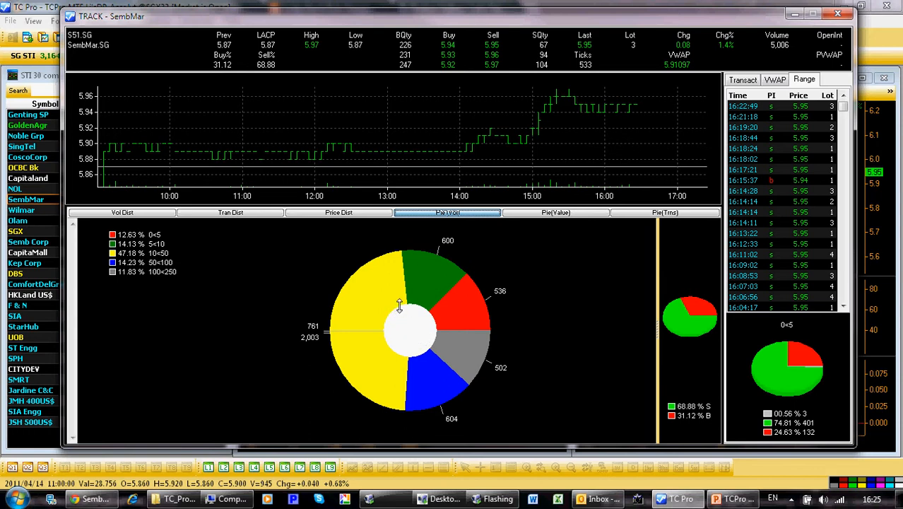
mouse_move(392, 322)
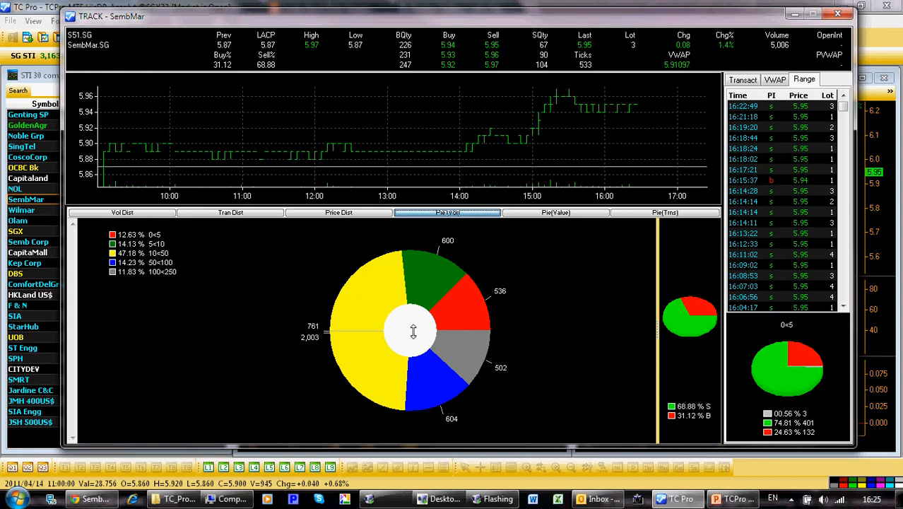
mouse_move(410, 333)
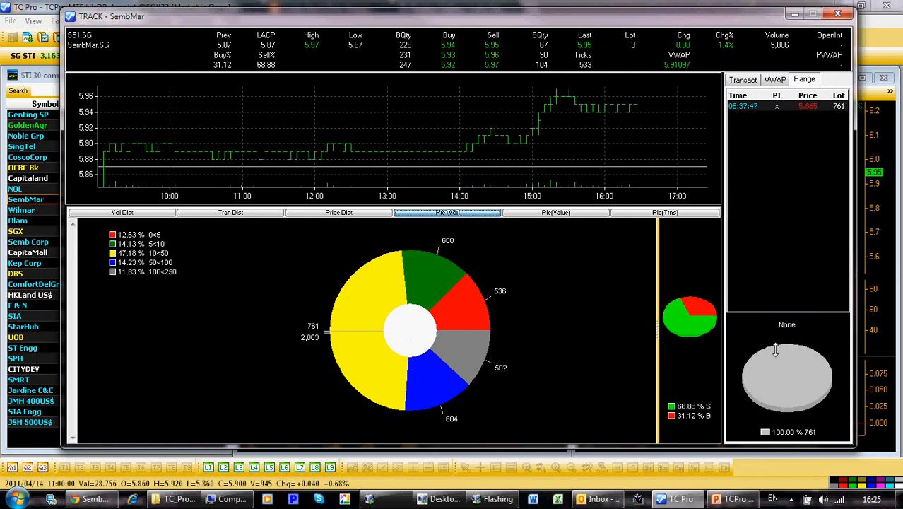
mouse_move(432, 339)
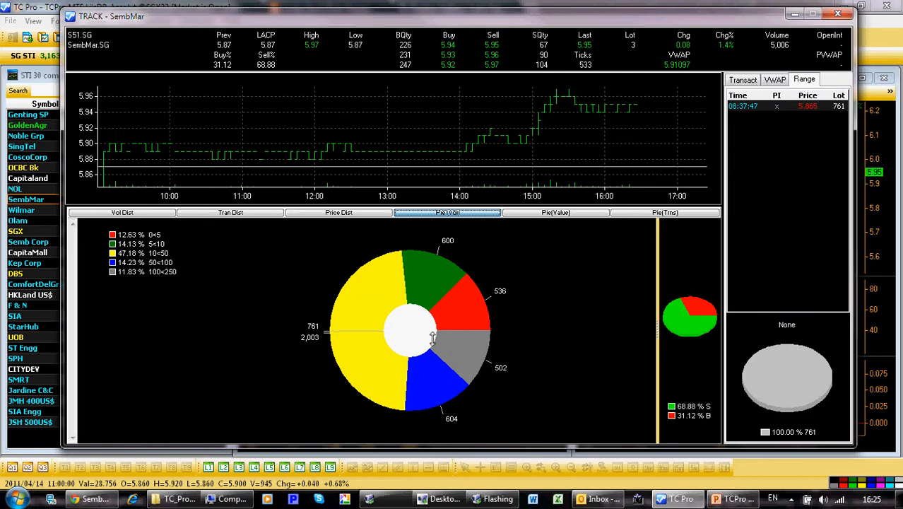
mouse_move(473, 292)
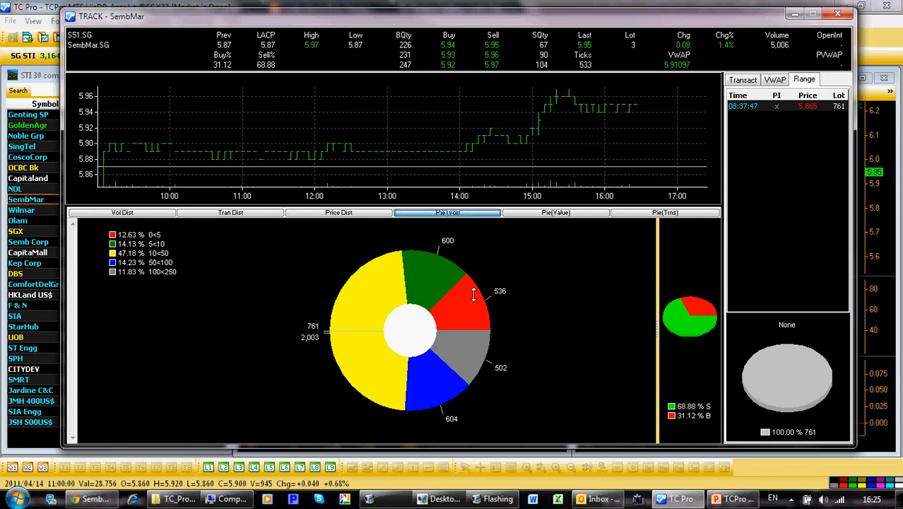
- Bring up Pie Setting for the volume pie and select a lot-size range such as >500
right_click(473, 292)
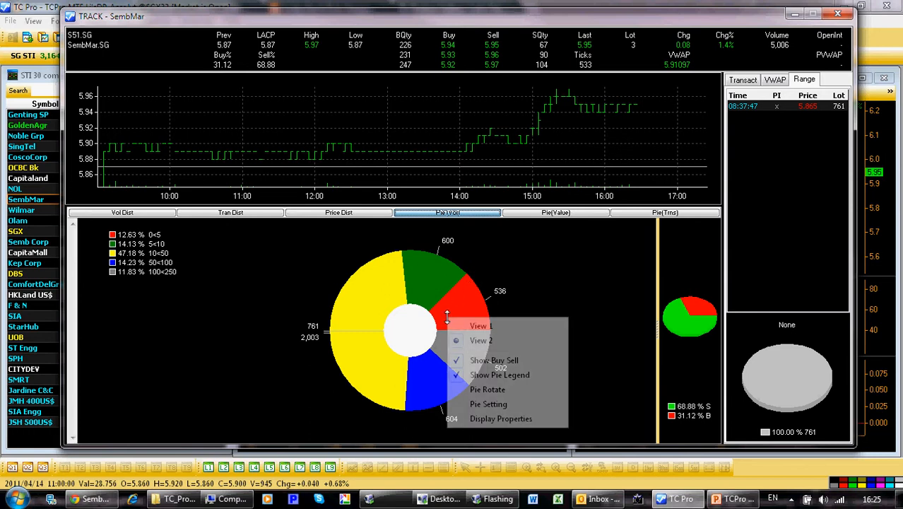
mouse_move(495, 404)
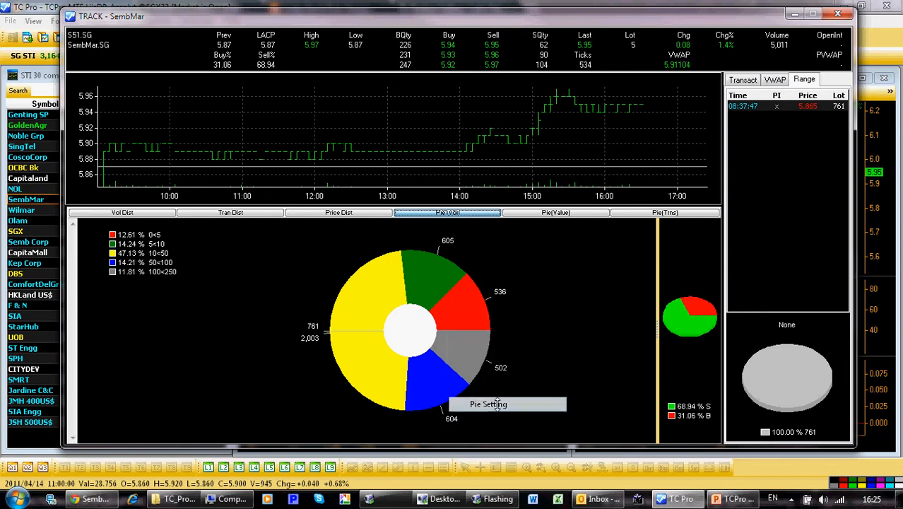
click(487, 404)
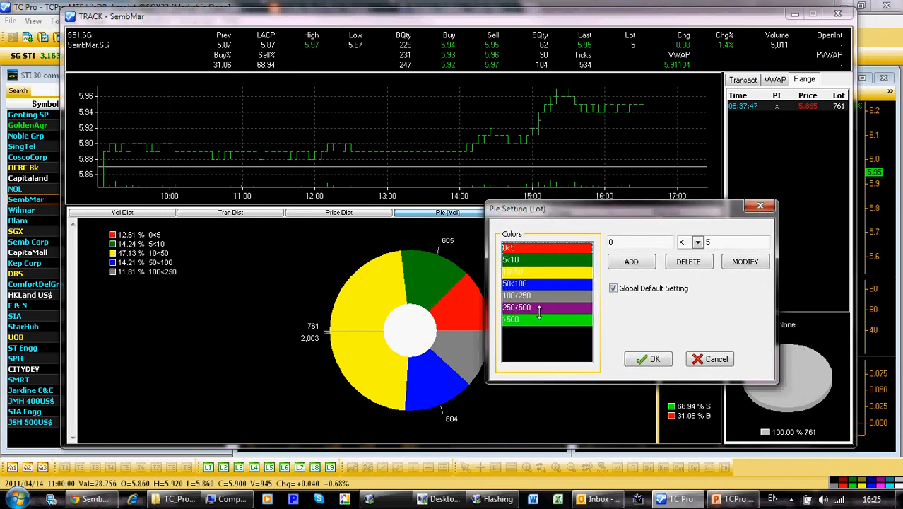
click(516, 296)
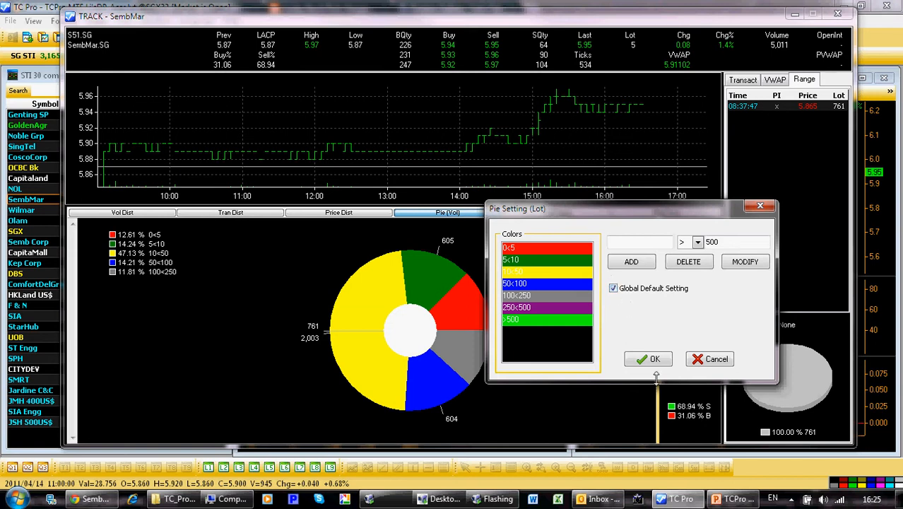
- Close Pie Setting, show the Pie(Value) chart and break the 100,000-250,000 band into buys and sells
click(646, 359)
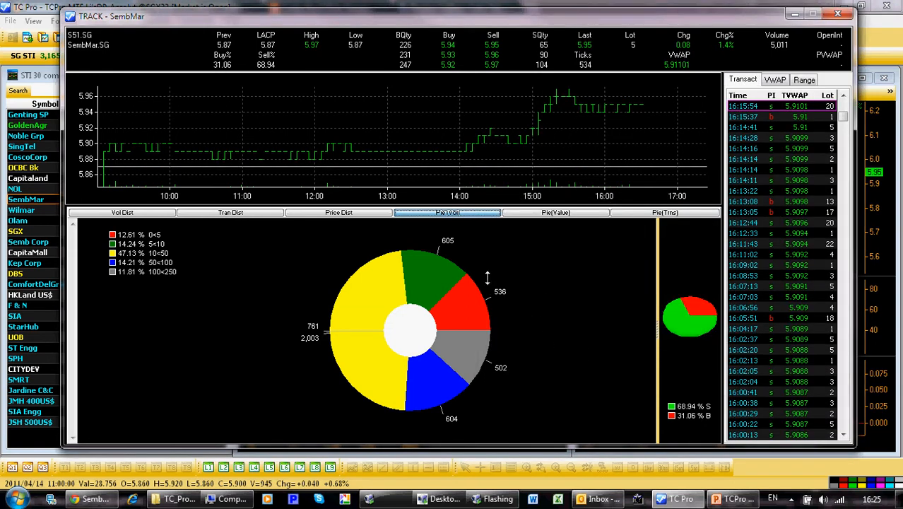
mouse_move(530, 218)
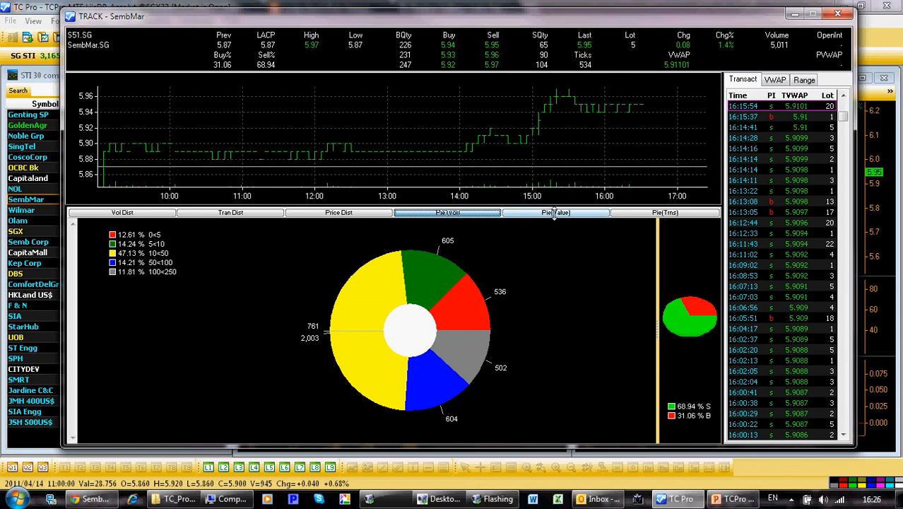
click(557, 212)
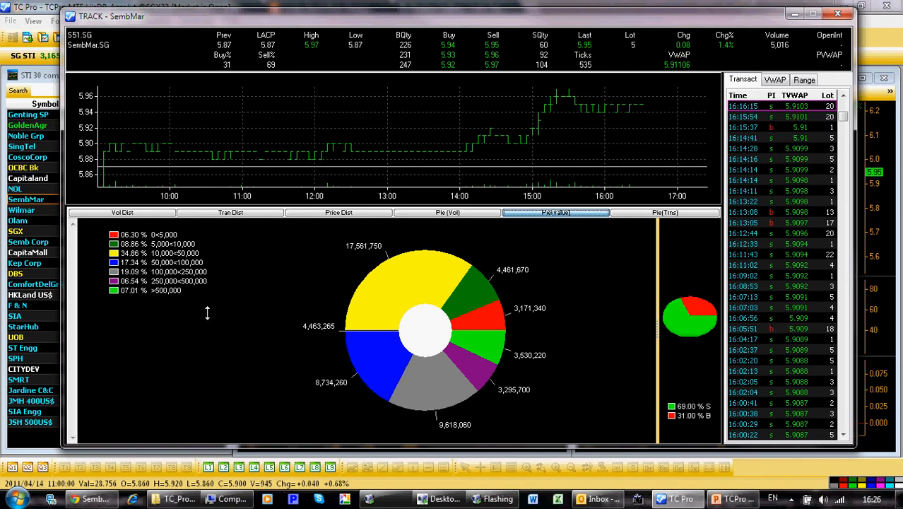
mouse_move(451, 226)
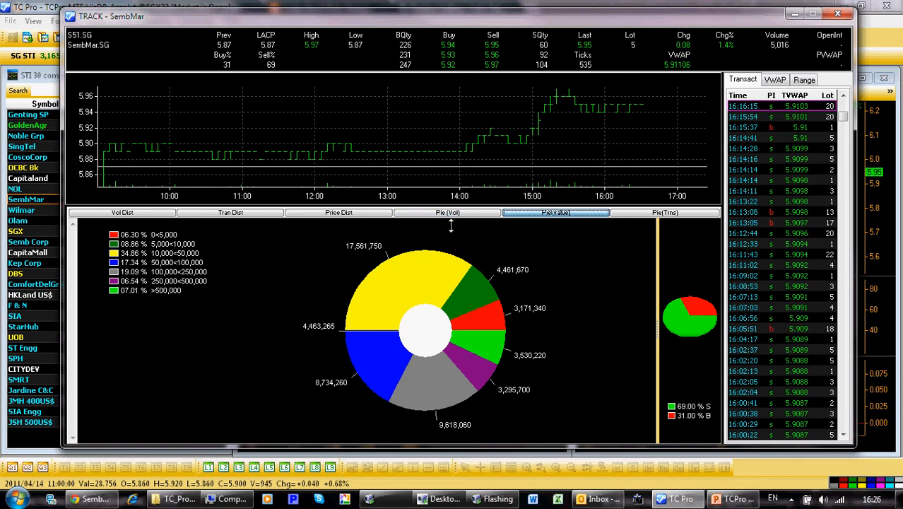
click(446, 212)
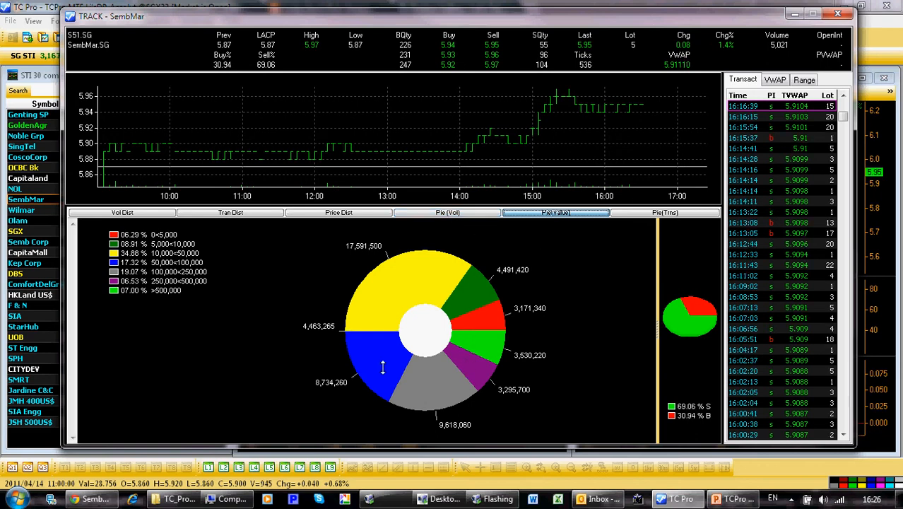
mouse_move(154, 297)
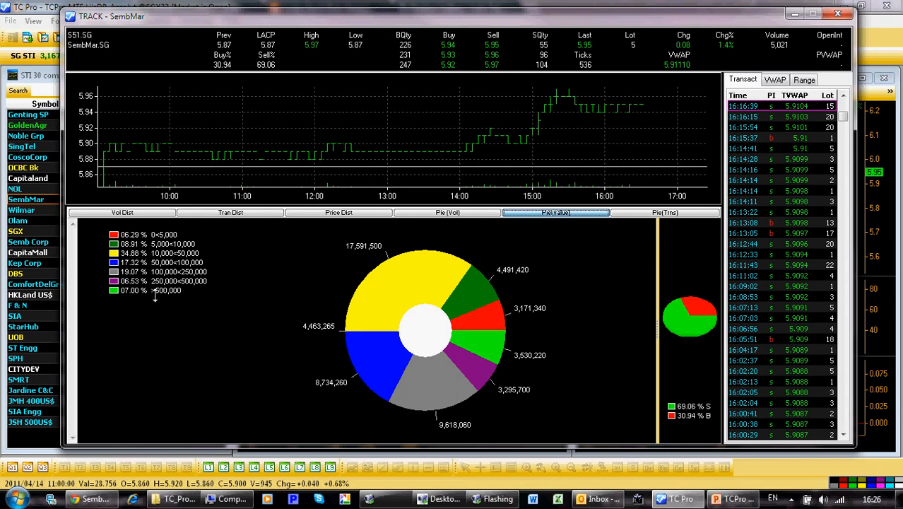
mouse_move(158, 295)
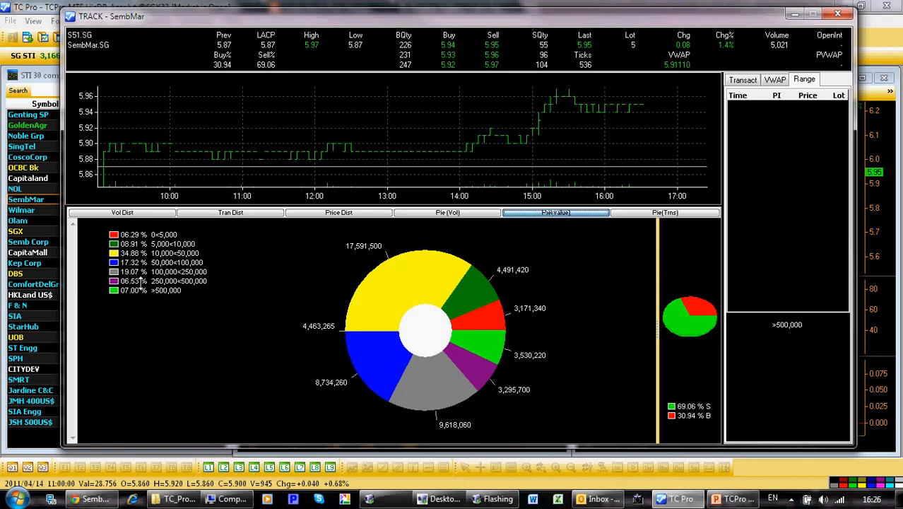
mouse_move(158, 285)
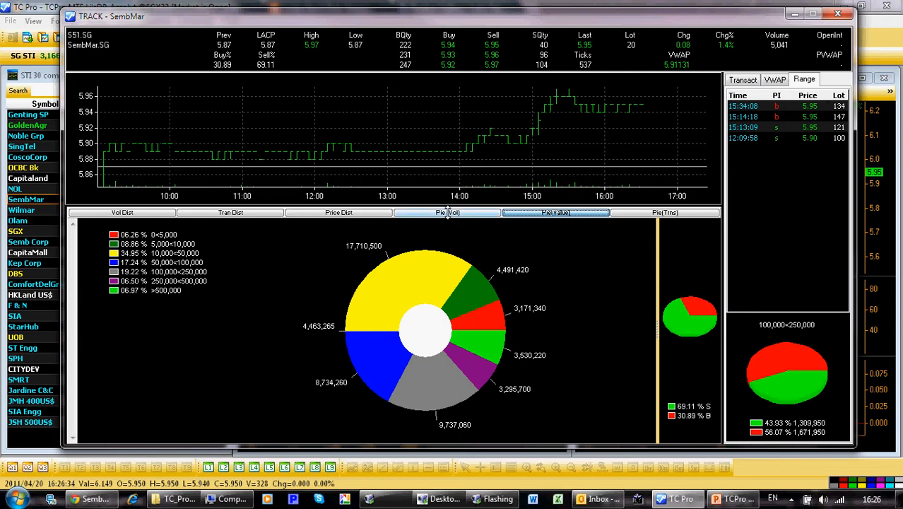
- Flip to Pie(Vol) and back to Pie(Value) to clear the per-band breakdown
click(741, 79)
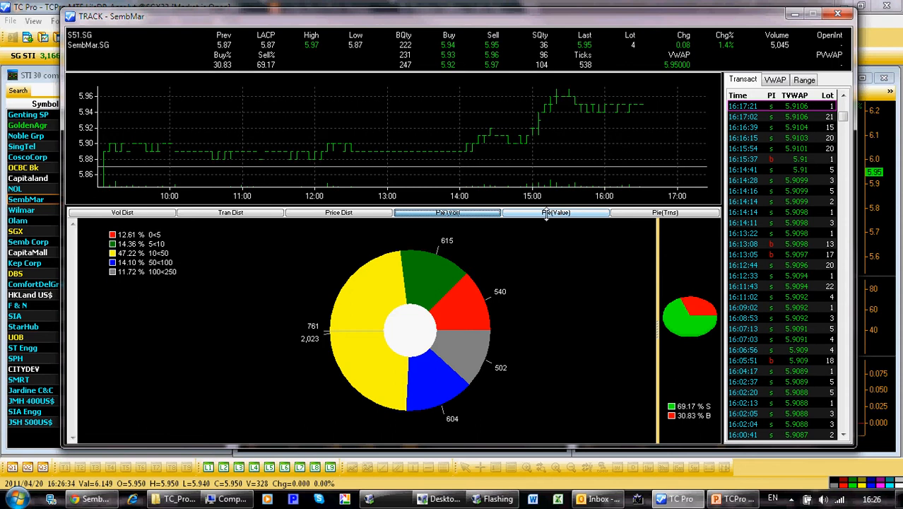
click(556, 211)
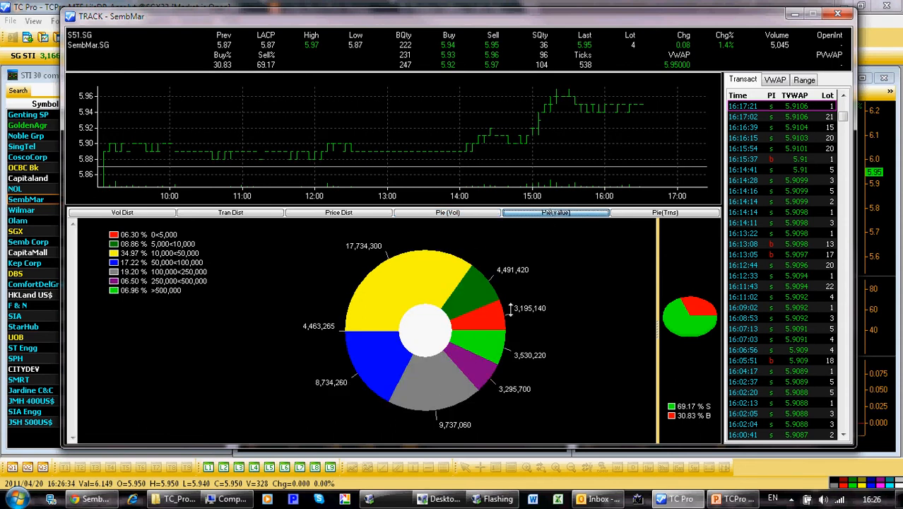
mouse_move(430, 387)
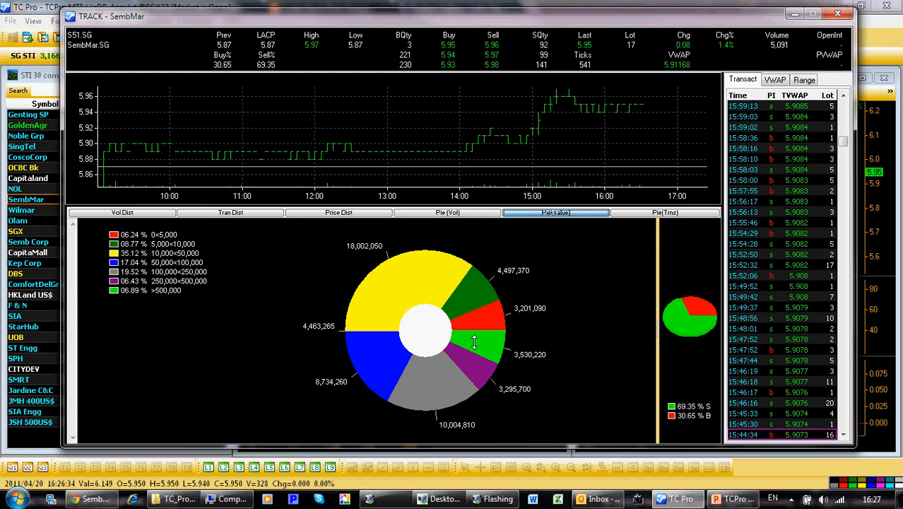
right_click(473, 343)
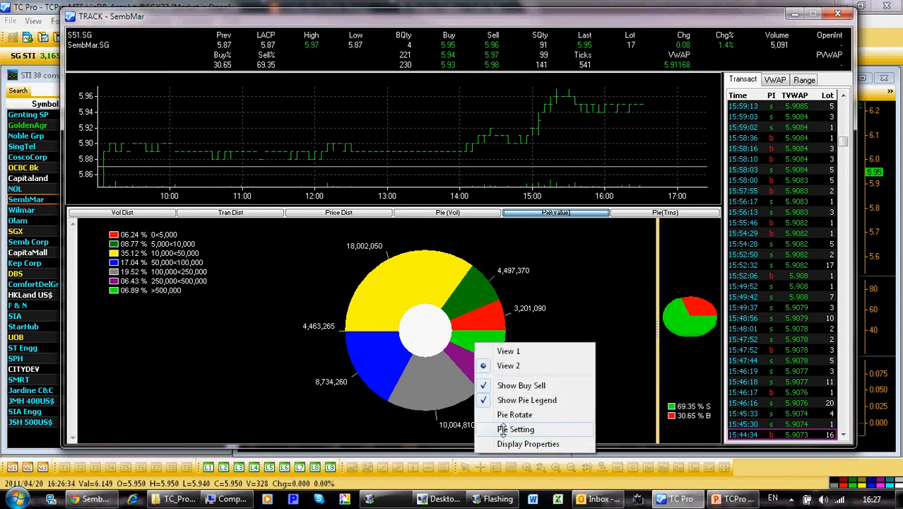
click(516, 429)
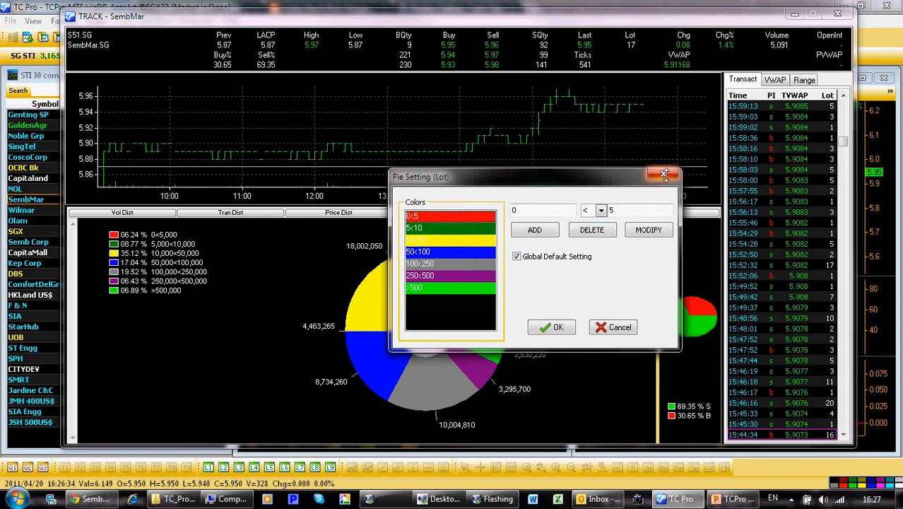
click(551, 328)
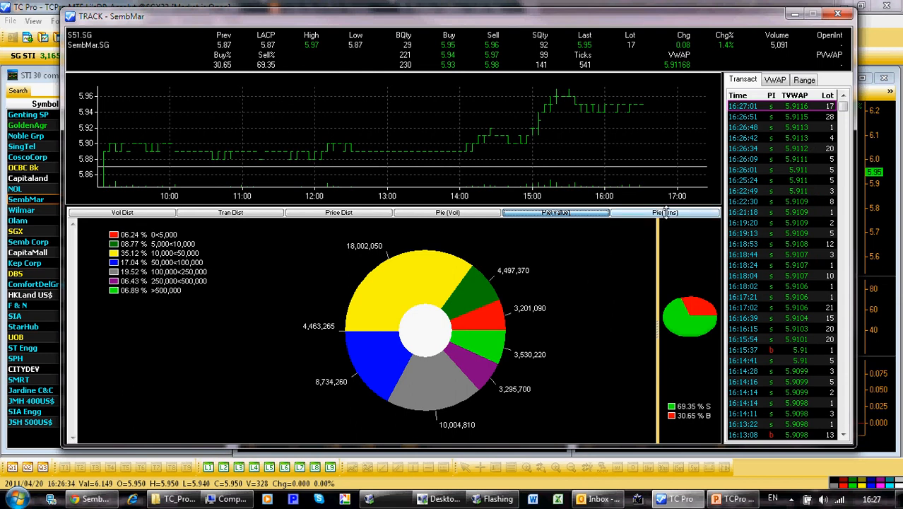
- Show the Pie(Time) chart with the buy/sell split for the 0-5,000 band
click(664, 212)
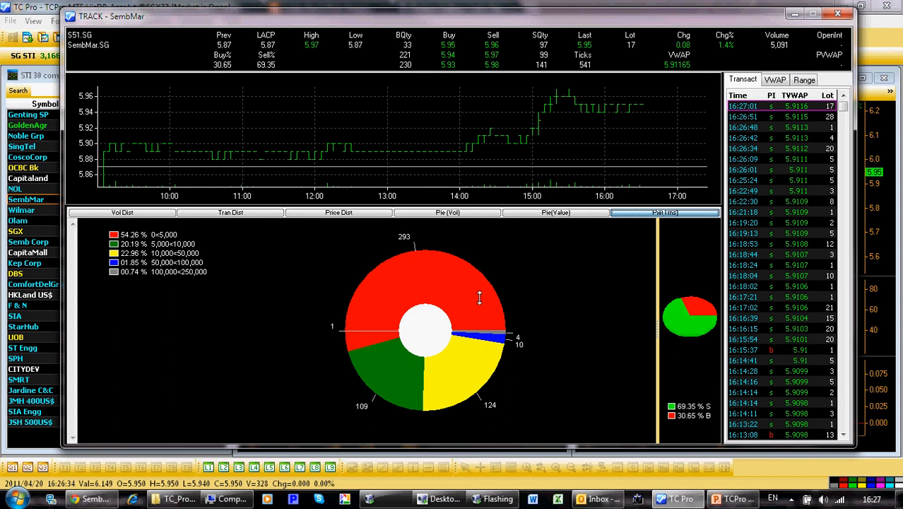
mouse_move(463, 299)
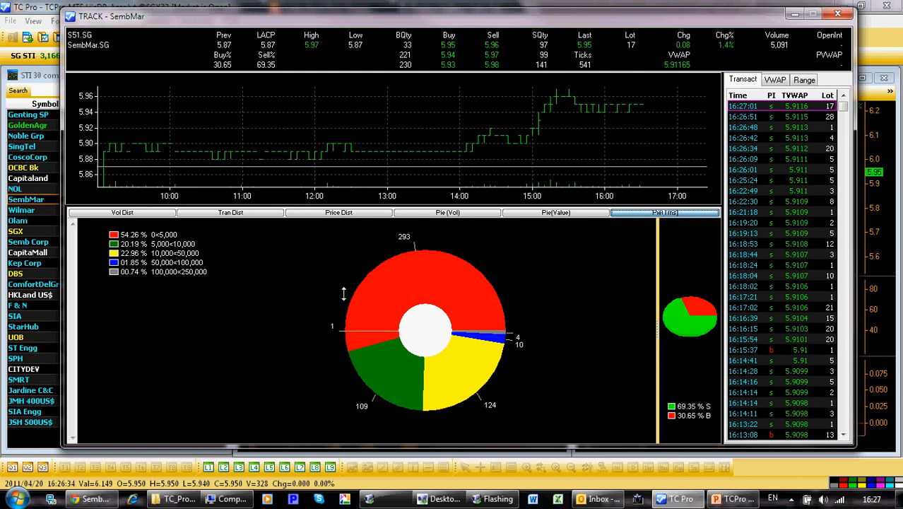
mouse_move(209, 241)
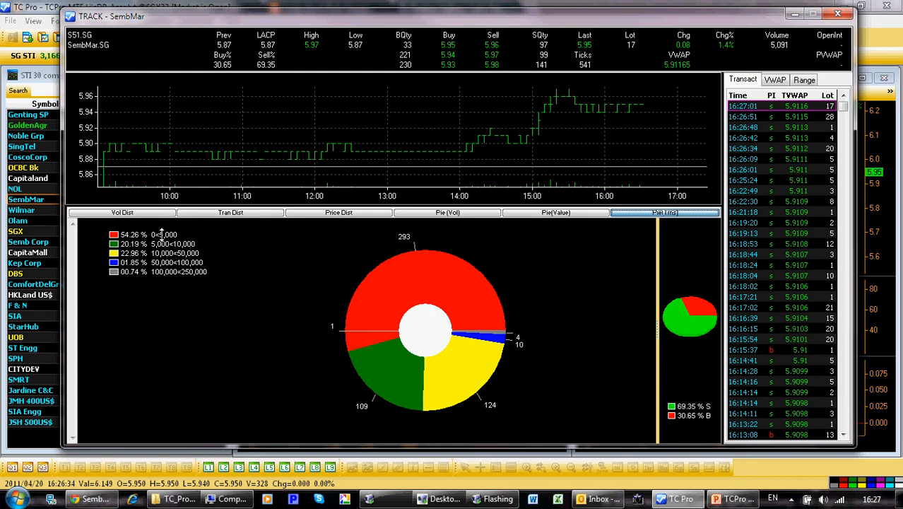
mouse_move(372, 322)
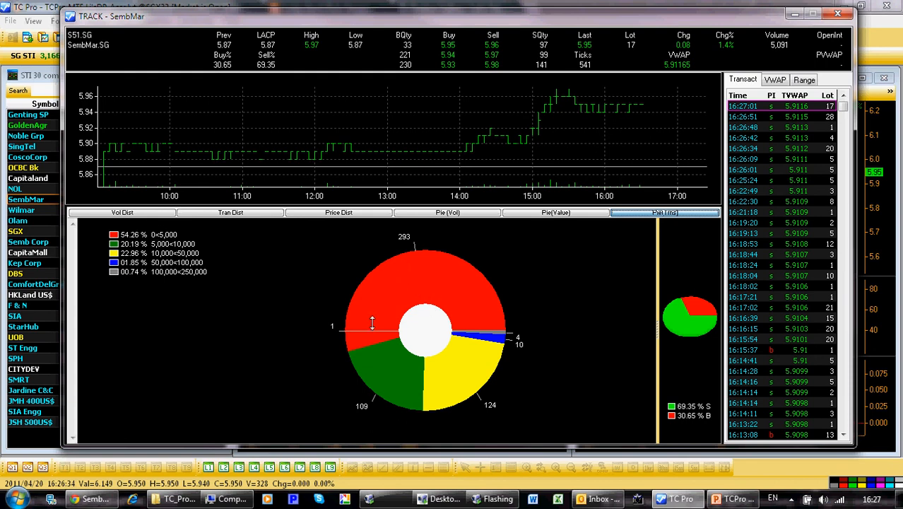
mouse_move(407, 290)
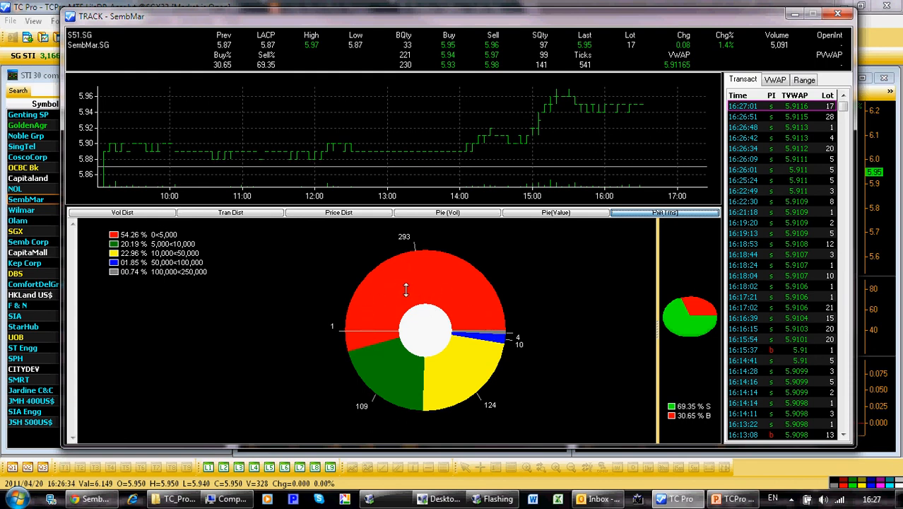
mouse_move(466, 300)
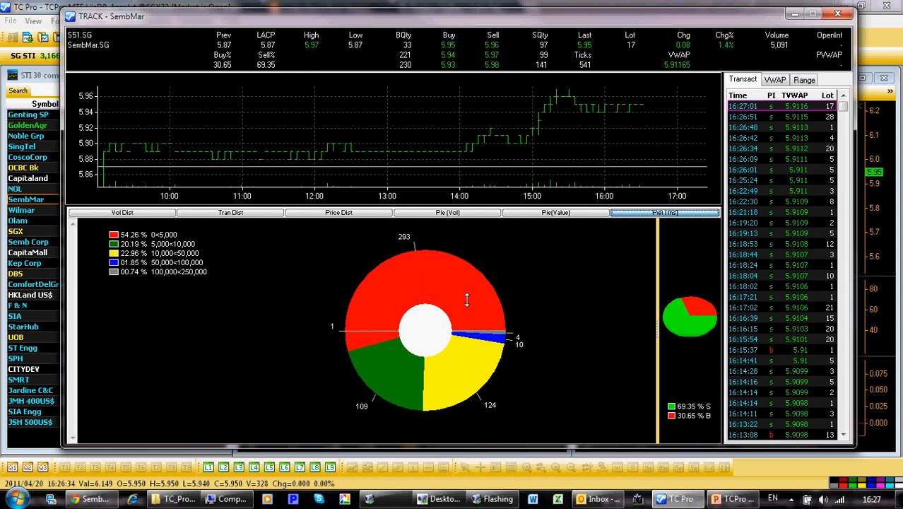
click(803, 79)
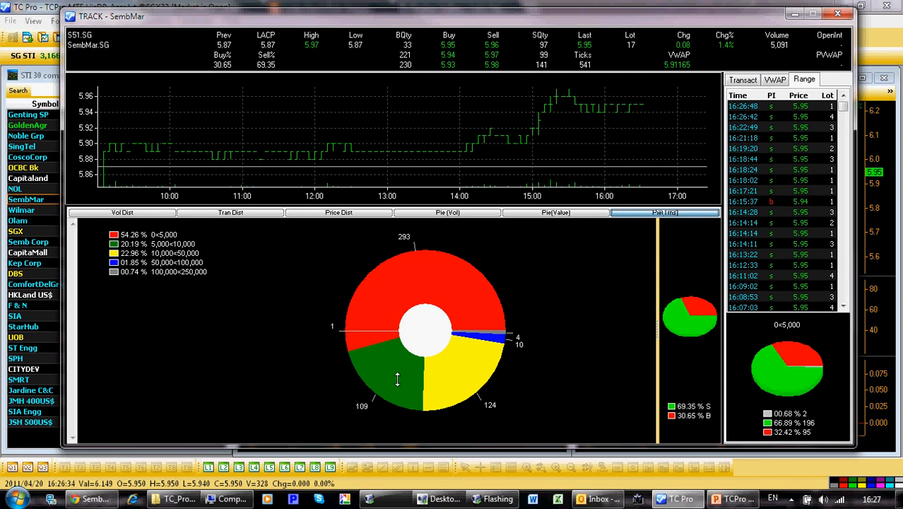
mouse_move(465, 302)
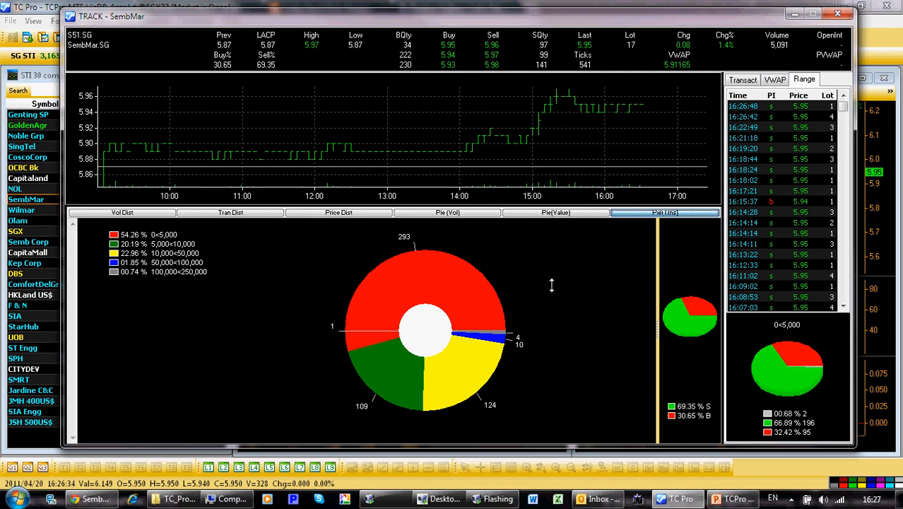
mouse_move(534, 297)
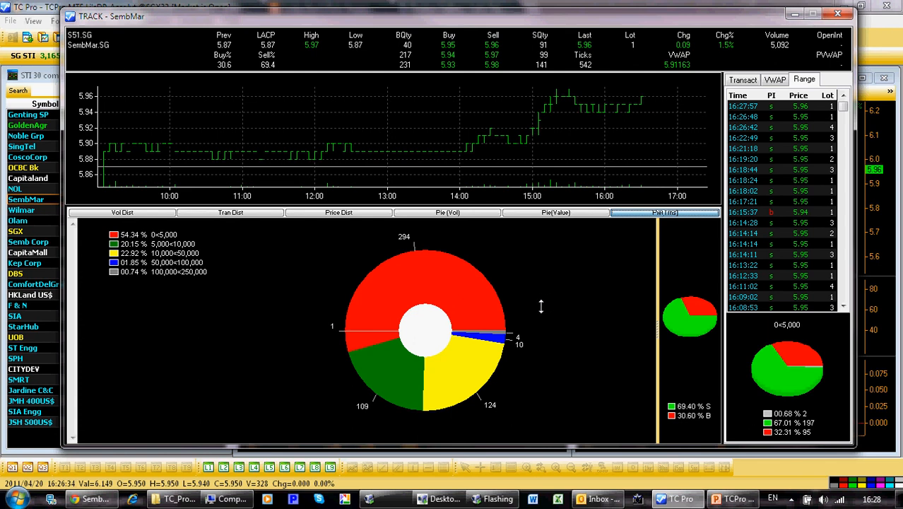
mouse_move(600, 271)
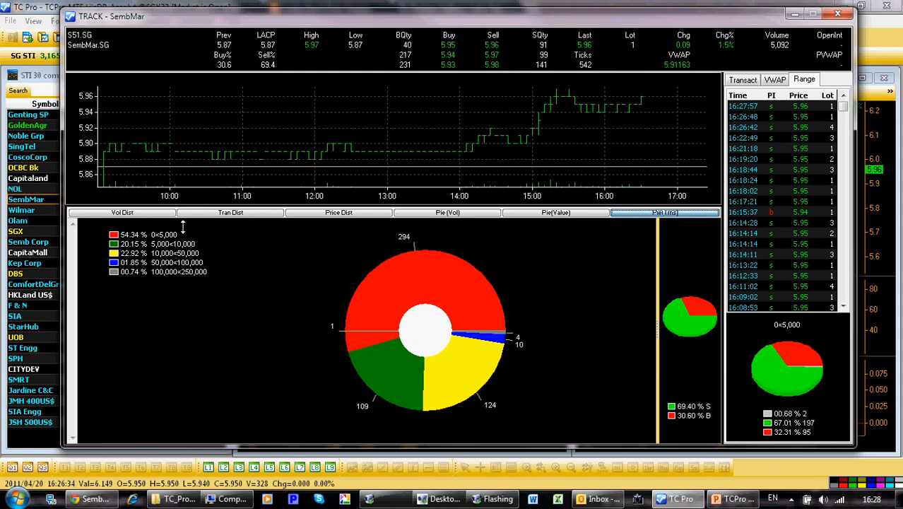
mouse_move(348, 246)
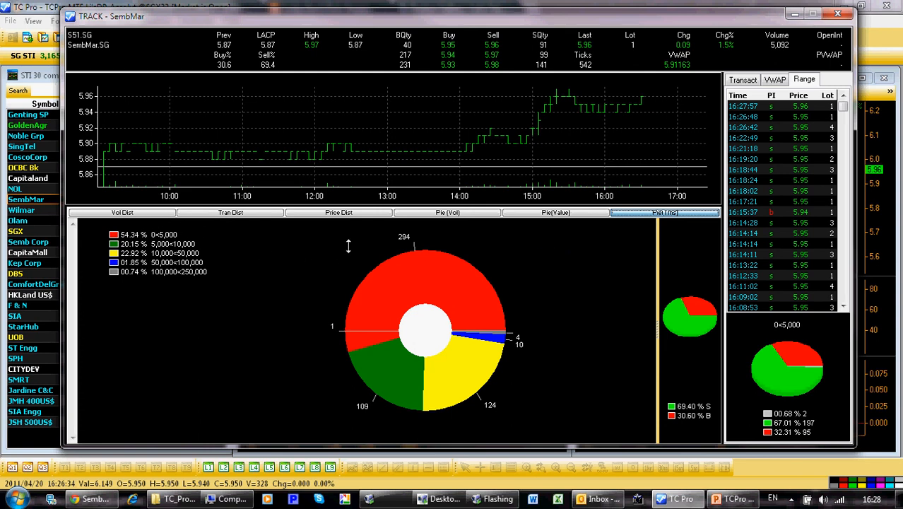
- Go via the Price Dist tab back to the Pie(Vol) chart by lot size
click(339, 212)
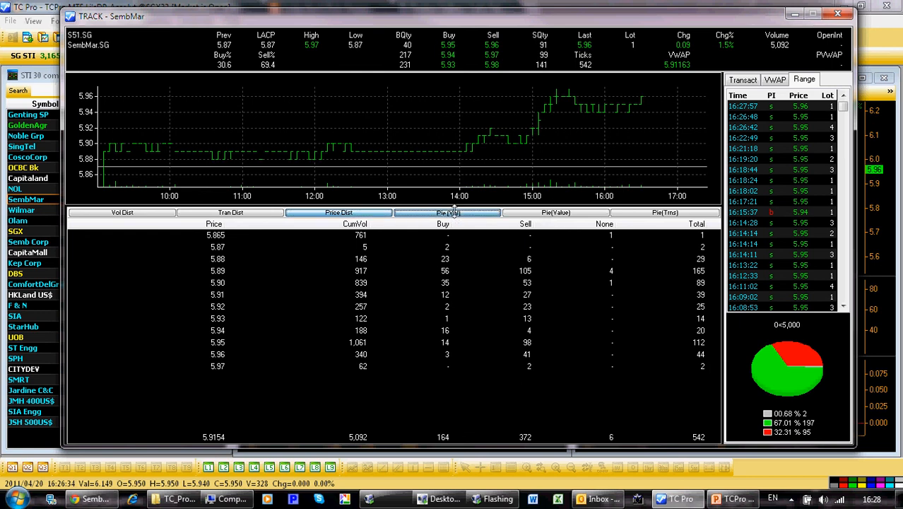
click(446, 212)
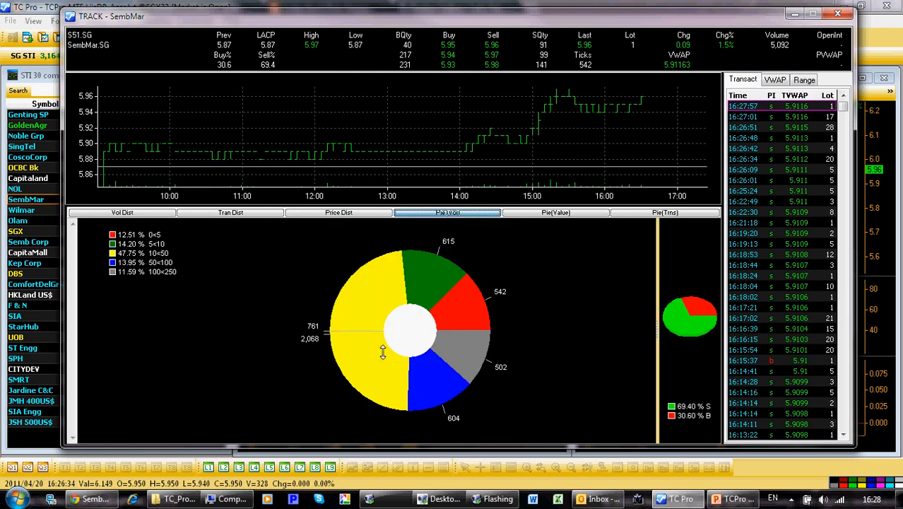
mouse_move(376, 344)
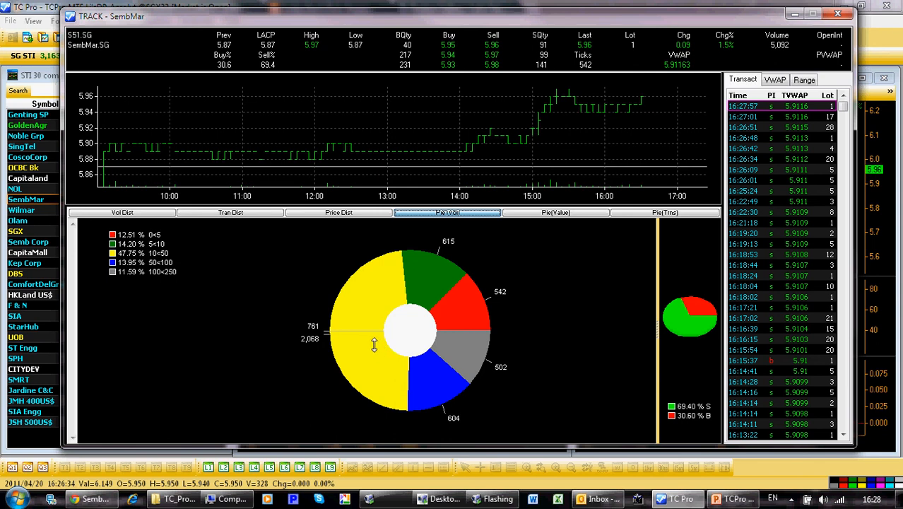
mouse_move(272, 269)
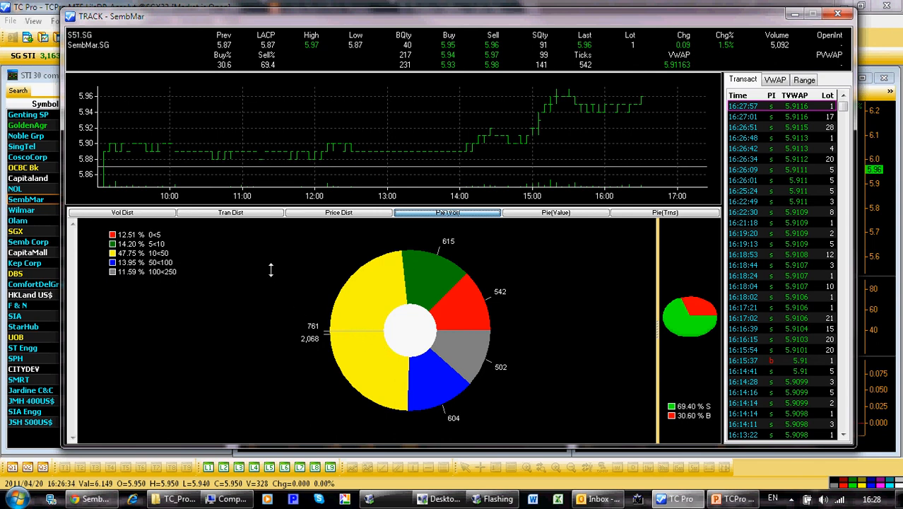